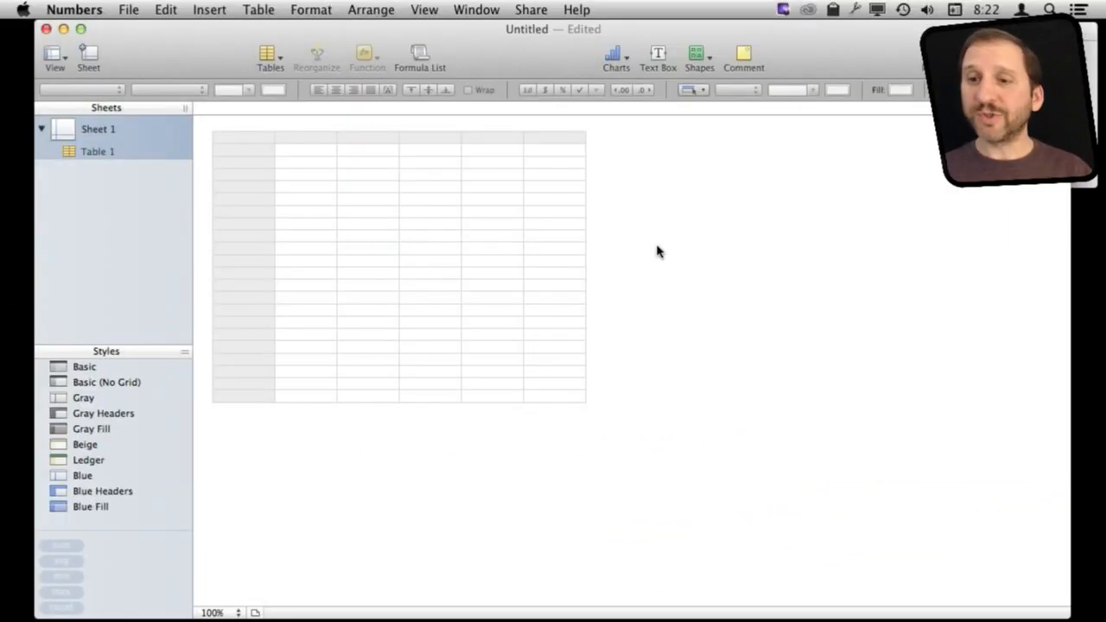
# Step: Put 5 in B2 and 20 in C2, then select D2 for the result formula
pyautogui.click(305, 149)
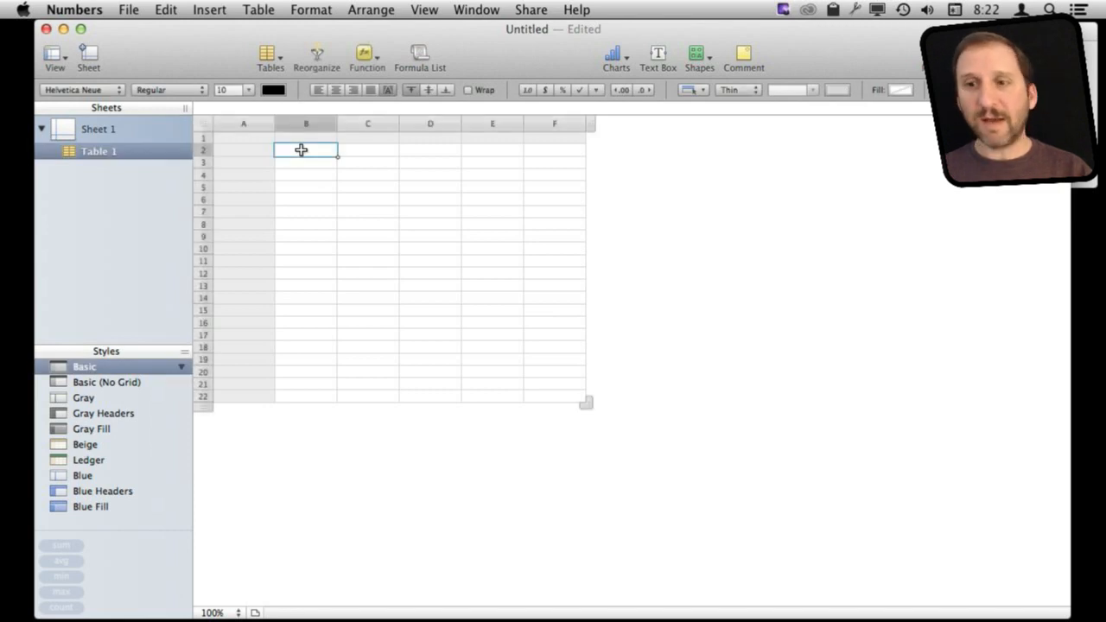
pyautogui.write('5')
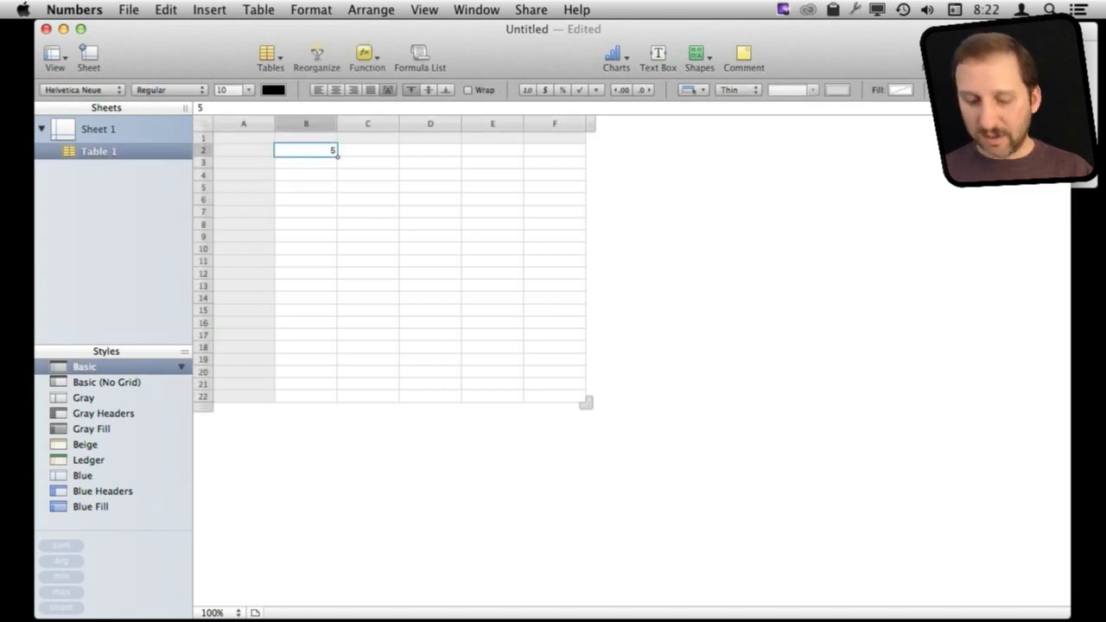
pyautogui.write('20')
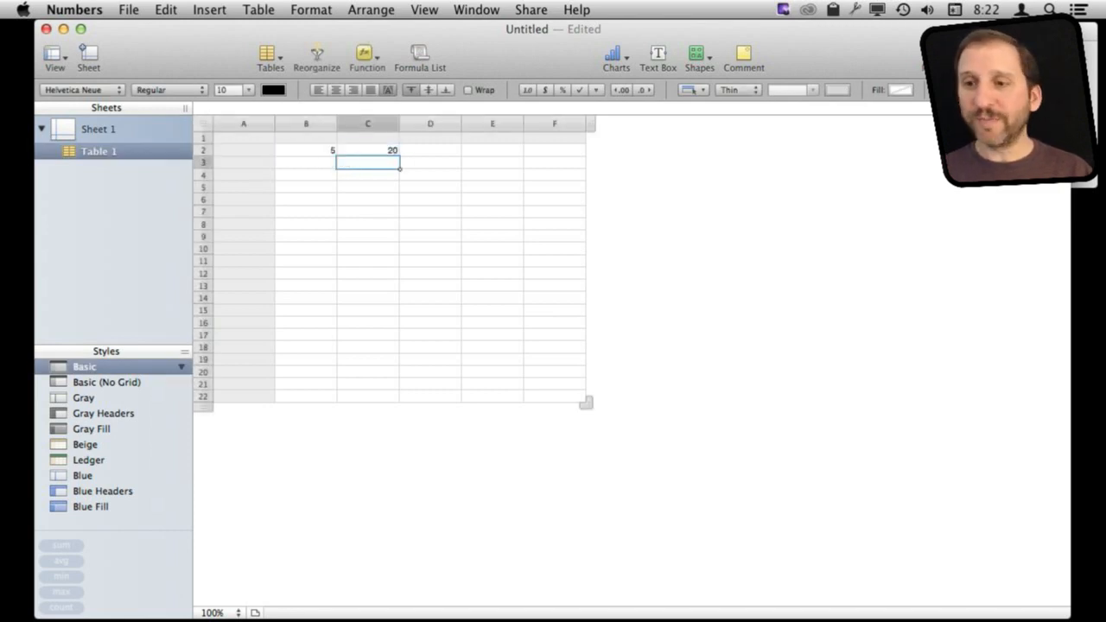
pyautogui.click(429, 150)
pyautogui.write('=')
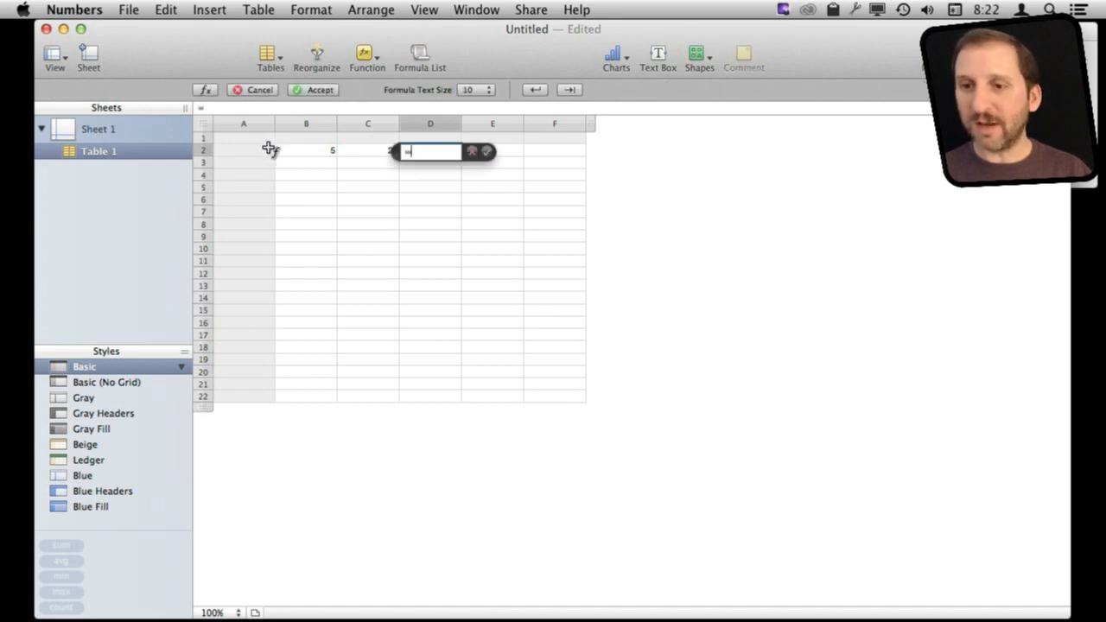
# Step: Complete the formula =B2/C2 in D2 so it returns 0.25
pyautogui.click(305, 150)
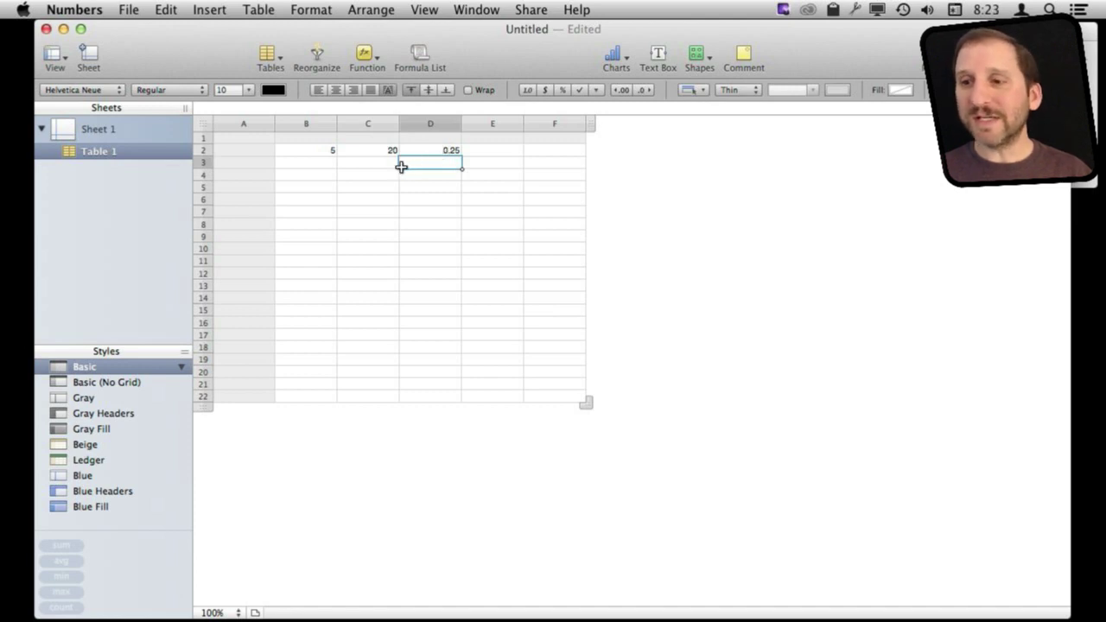
pyautogui.moveTo(434, 150)
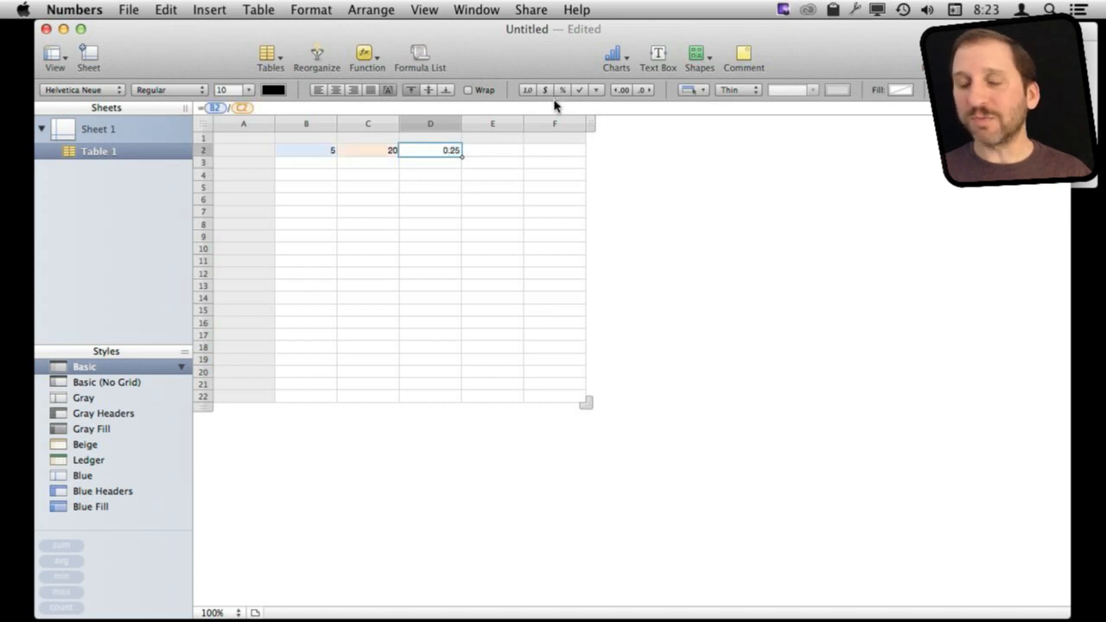
# Step: Apply percentage format to D2 so it reads 25.00%
pyautogui.click(561, 90)
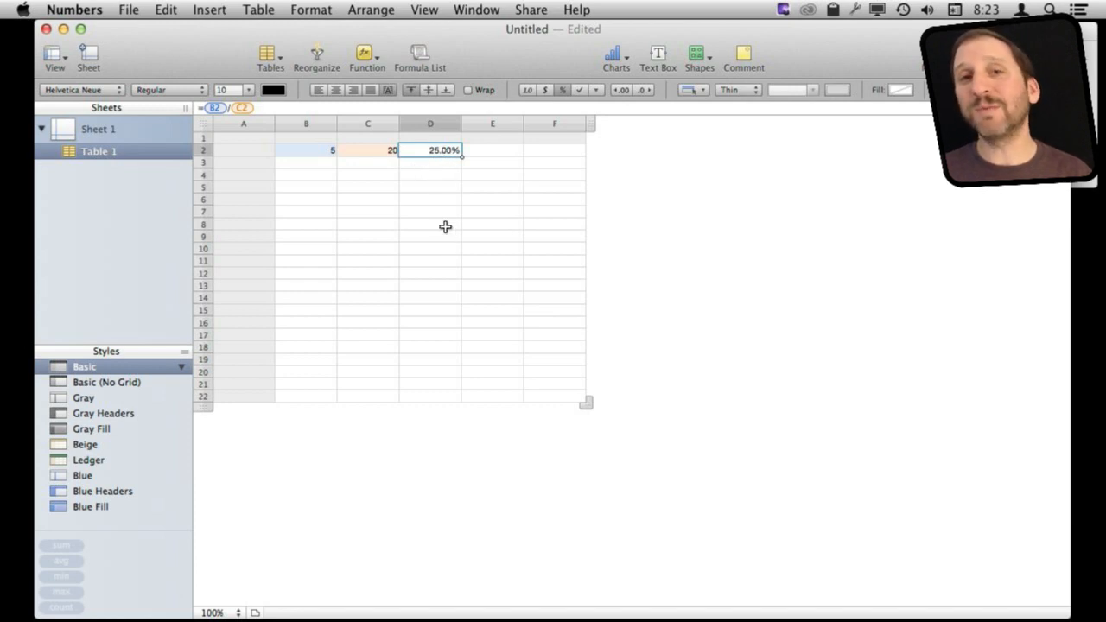
pyautogui.moveTo(493, 53)
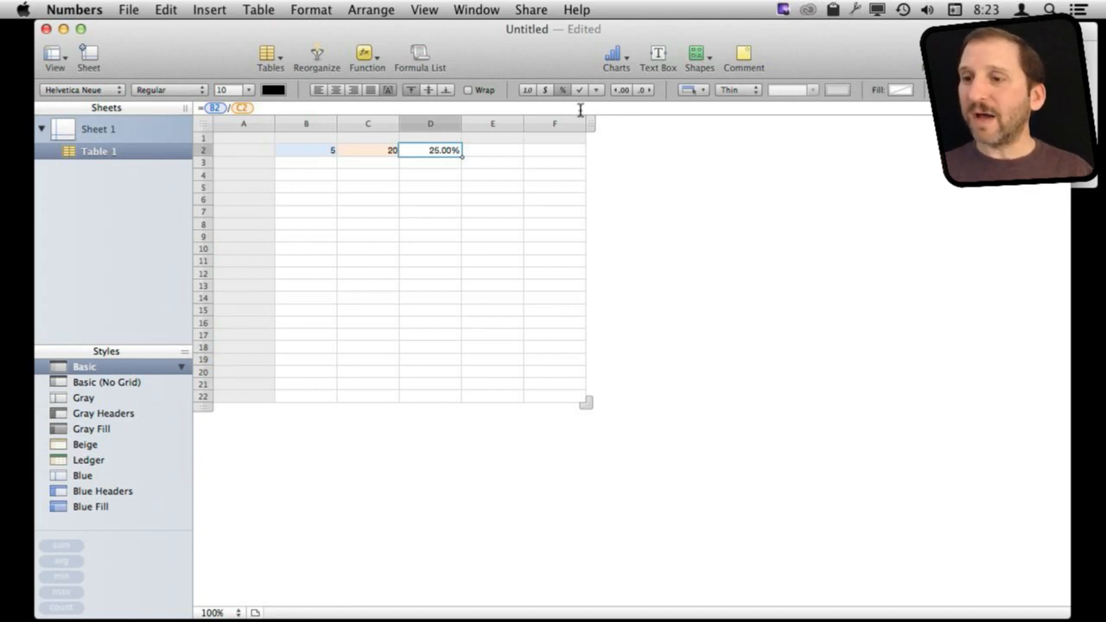
pyautogui.moveTo(606, 94)
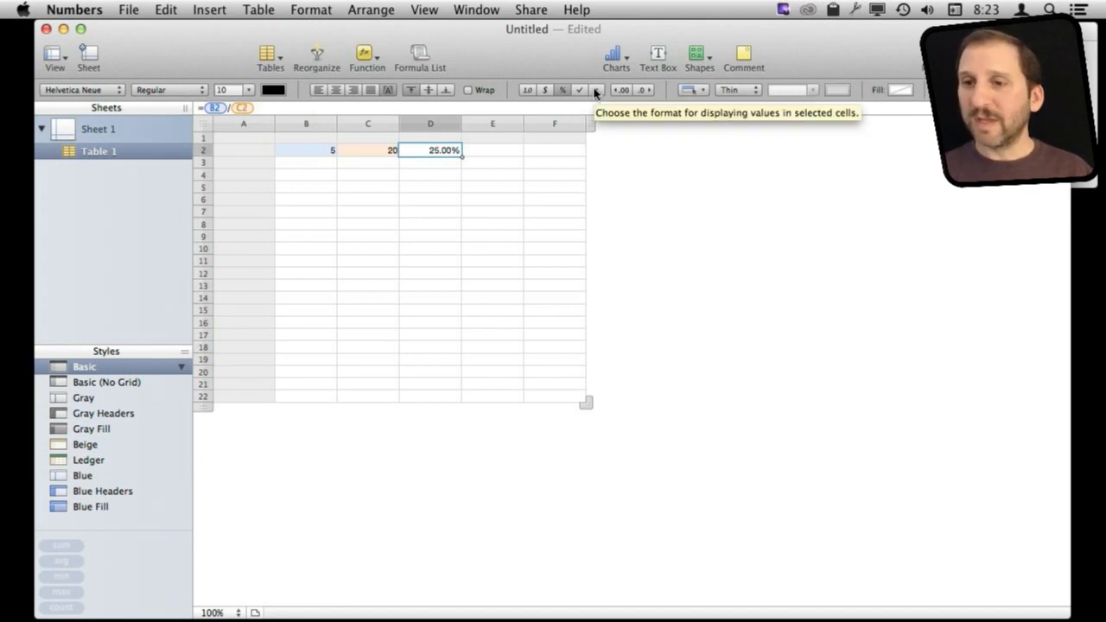
pyautogui.moveTo(313, 30)
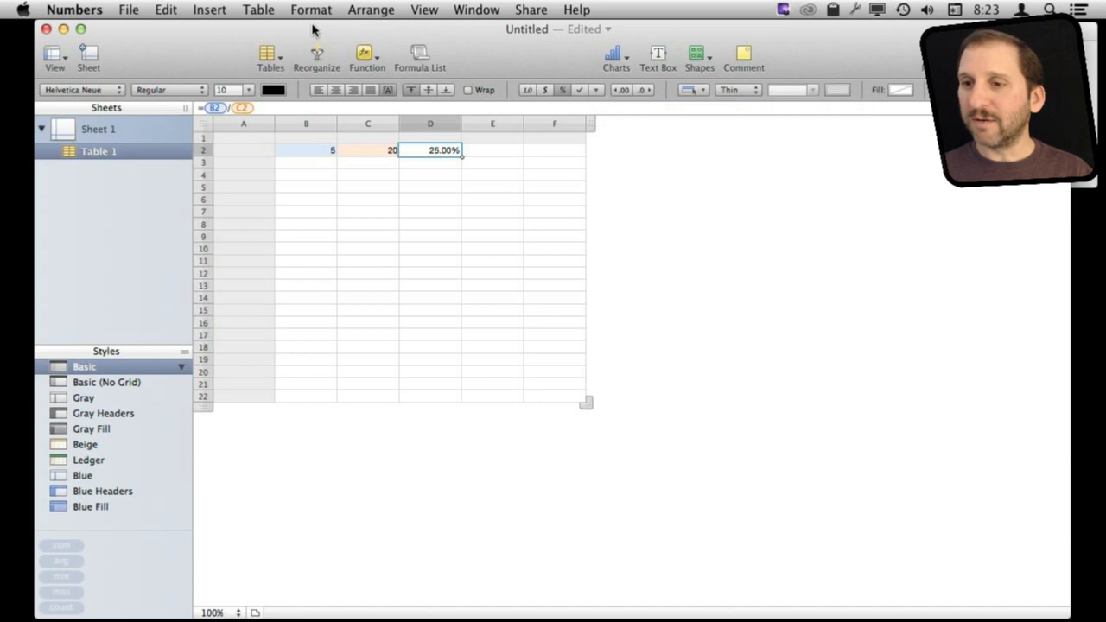
# Step: Lower D2's decimals to 0 in the Cells inspector, so it shows 25%
pyautogui.click(423, 9)
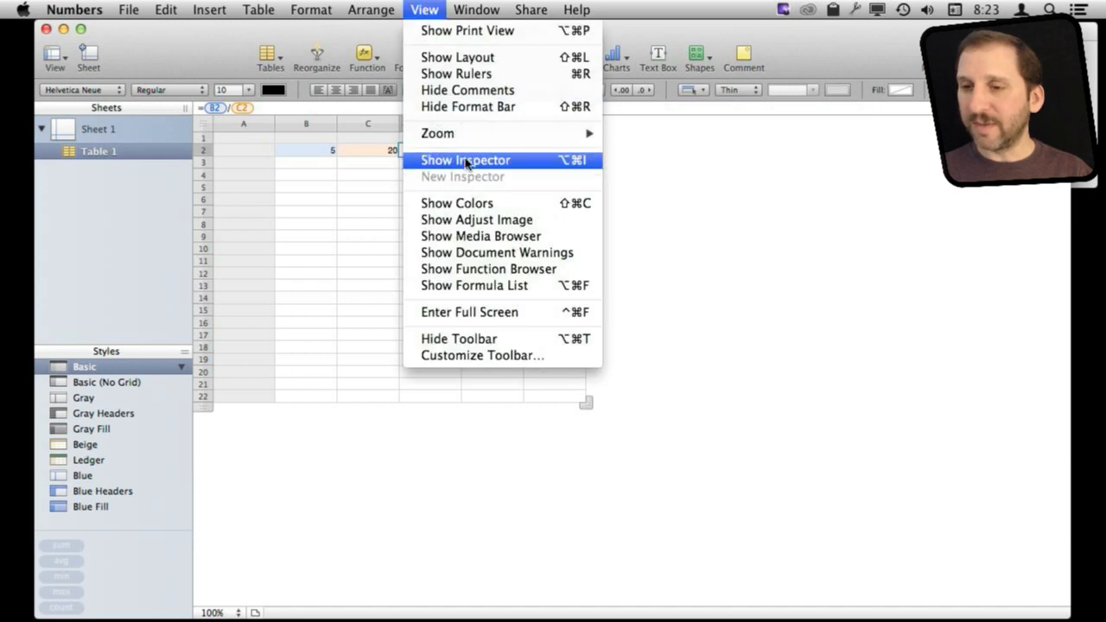
pyautogui.click(465, 160)
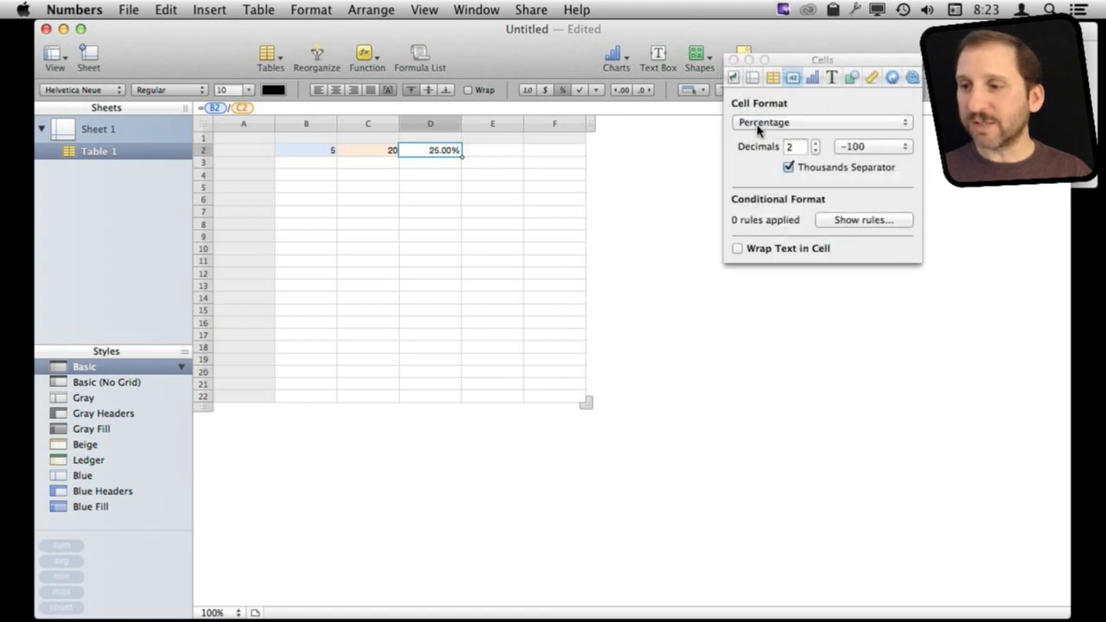
pyautogui.click(816, 150)
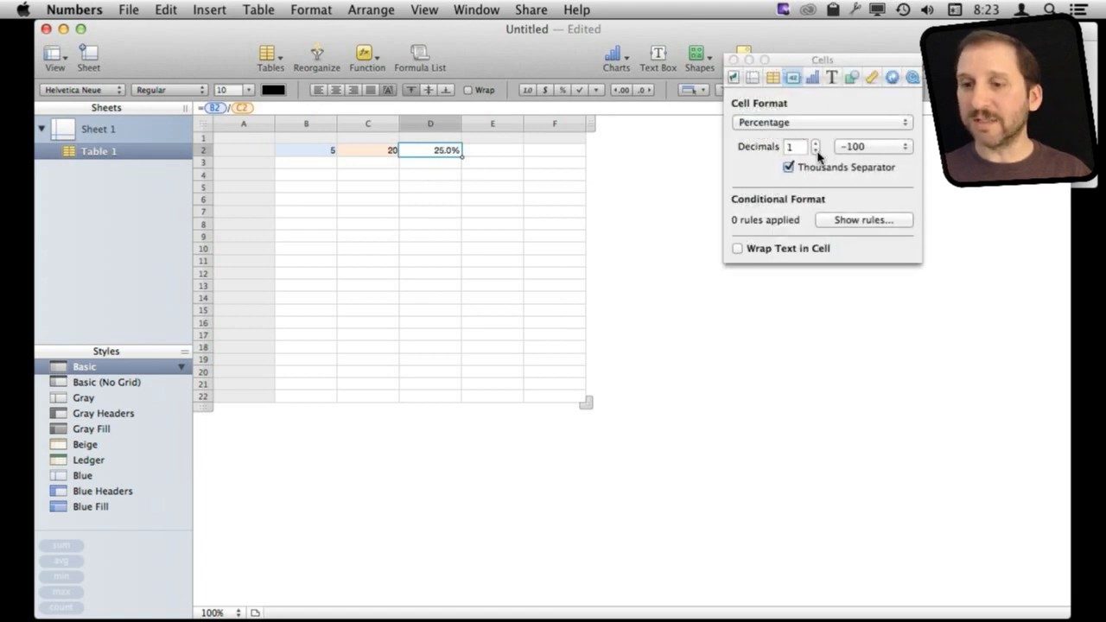
pyautogui.click(816, 149)
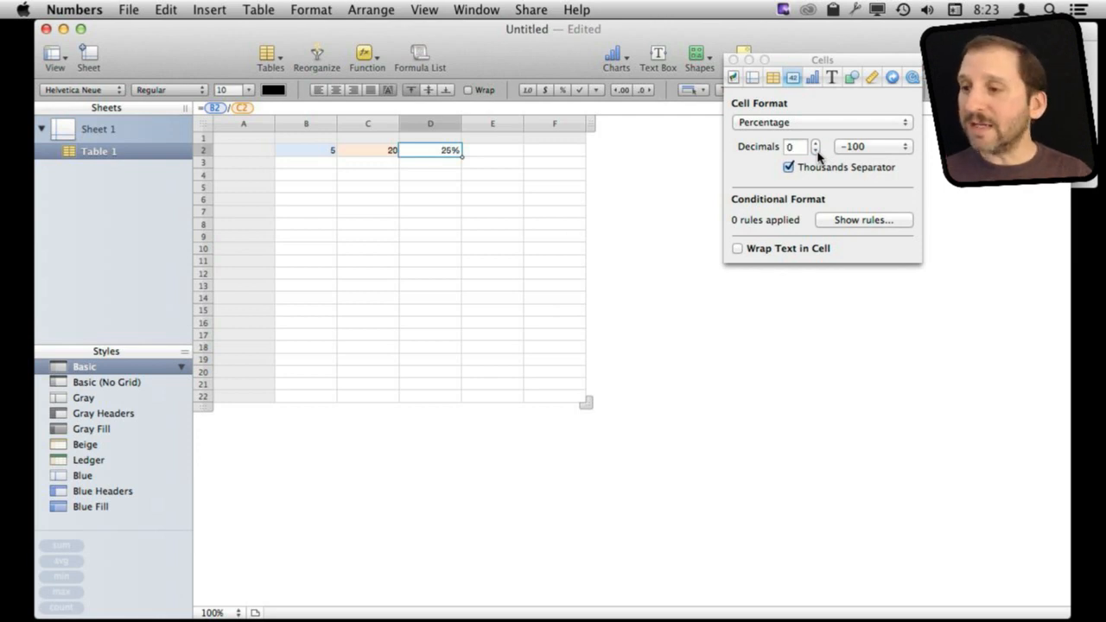
pyautogui.click(788, 168)
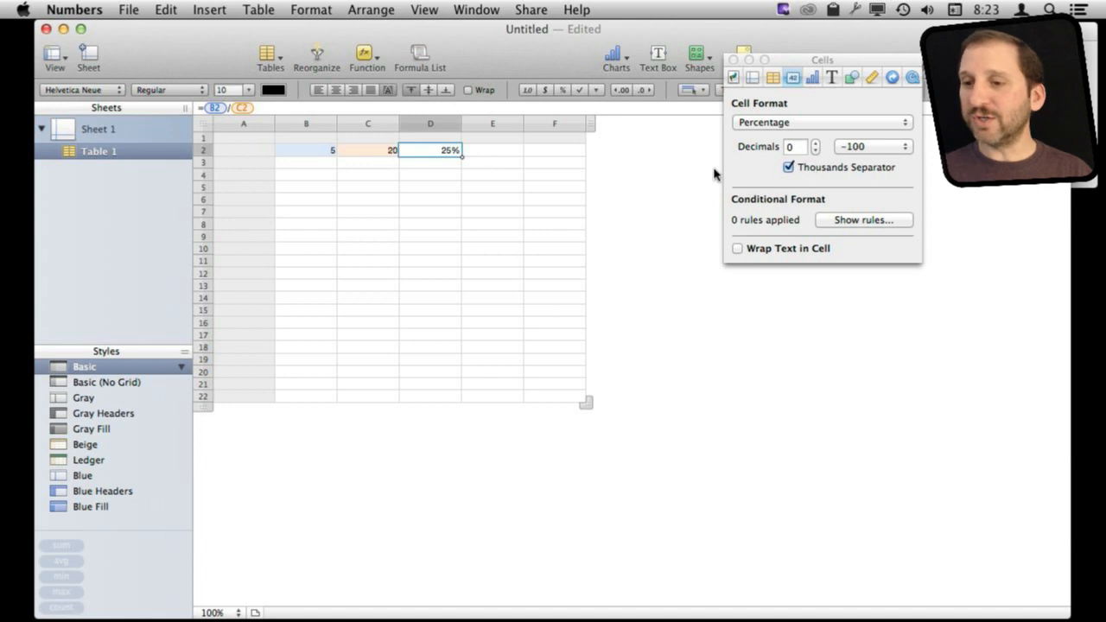
pyautogui.moveTo(376, 156)
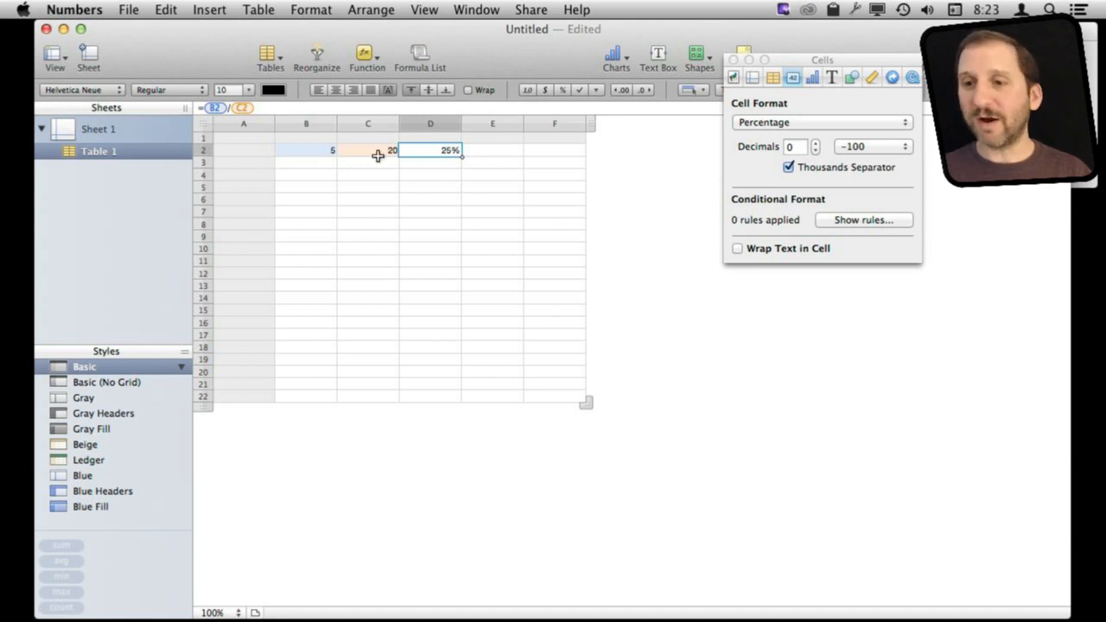
# Step: Change B2 to 7 to watch D2 update to 70%, then clear the table
pyautogui.click(306, 150)
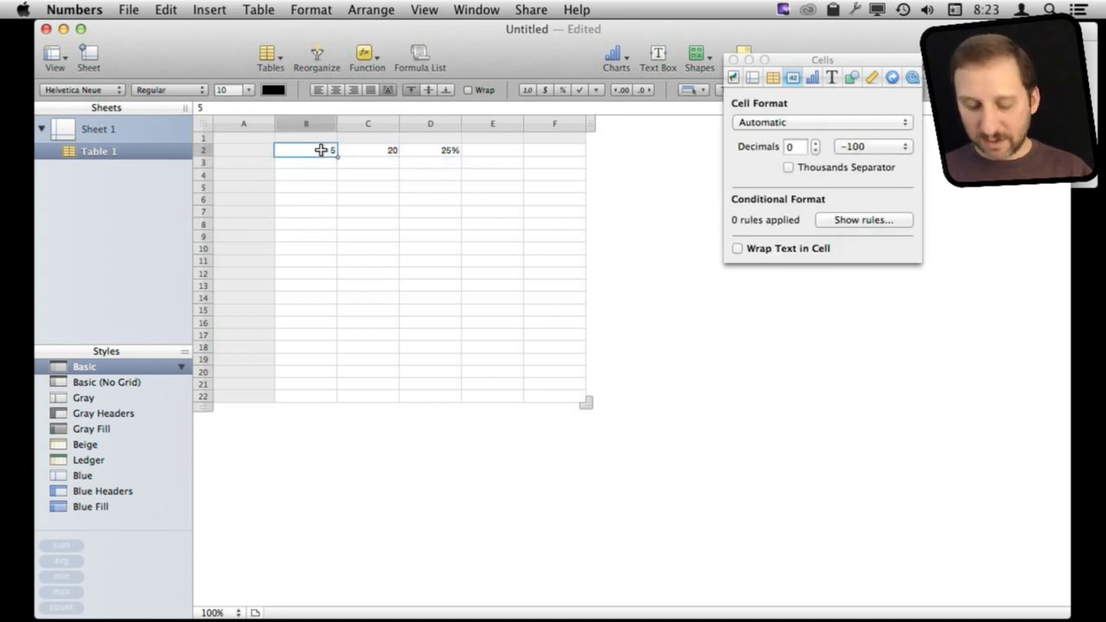
pyautogui.write('7')
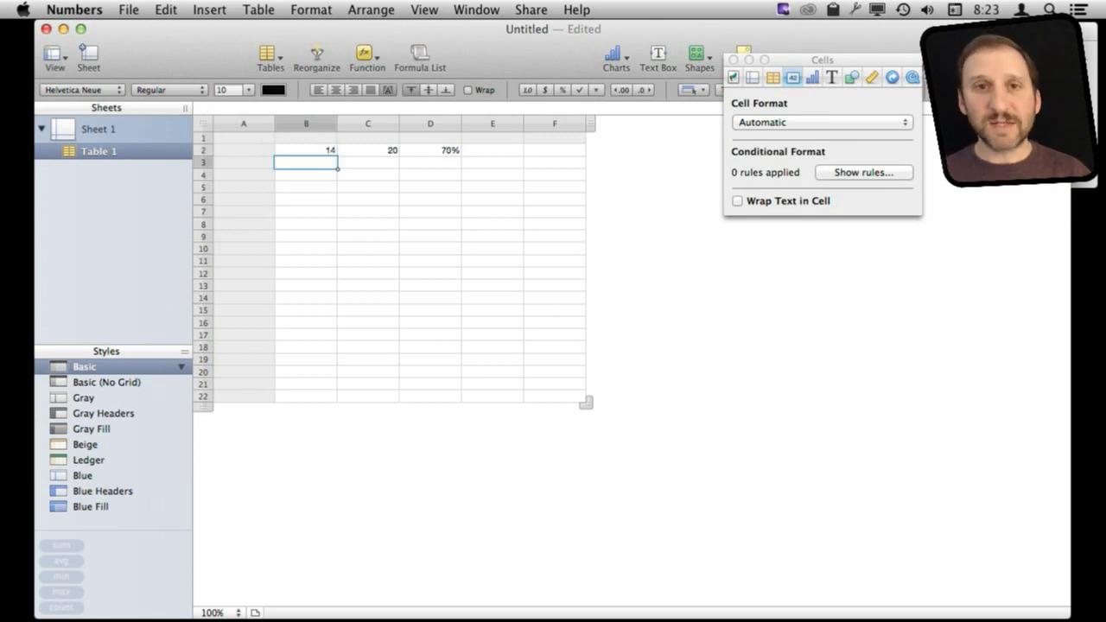
pyautogui.click(685, 201)
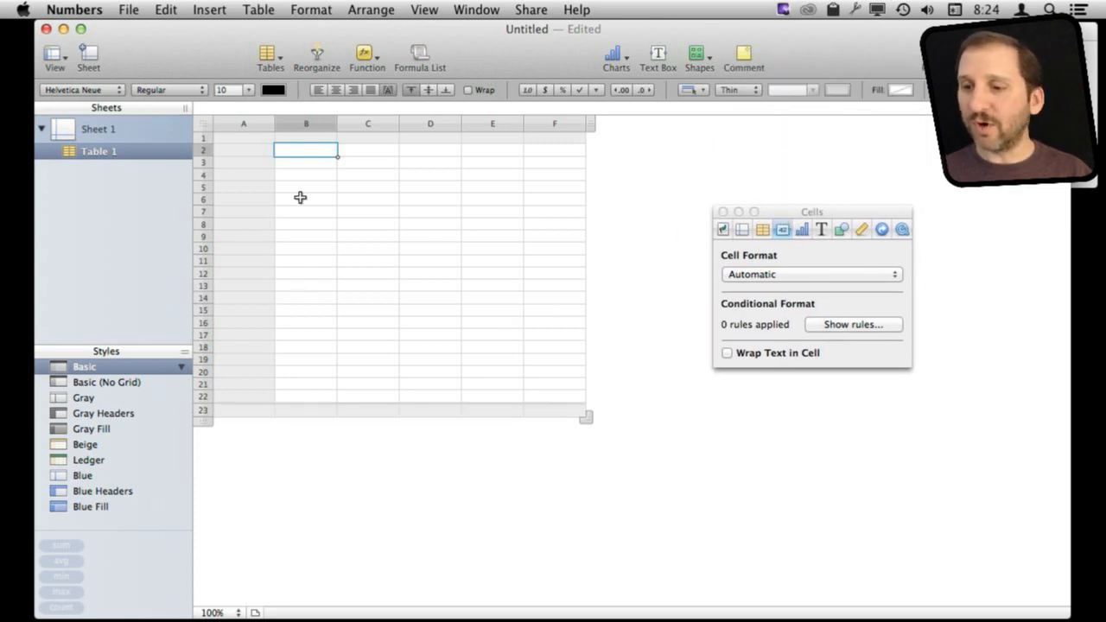
# Step: Resize the table to seven rows and list counts 6, 4, 18, 6, 9 with a SUM total of 41
pyautogui.moveTo(586, 417); pyautogui.dragTo(521, 188)
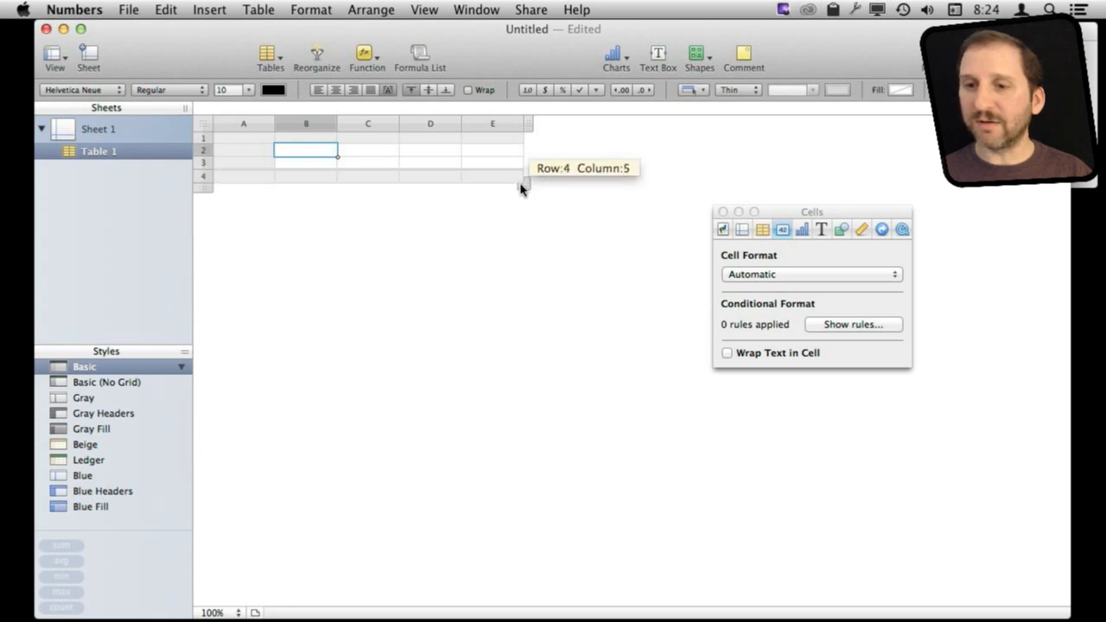
pyautogui.moveTo(521, 189); pyautogui.dragTo(522, 225)
pyautogui.write('6')
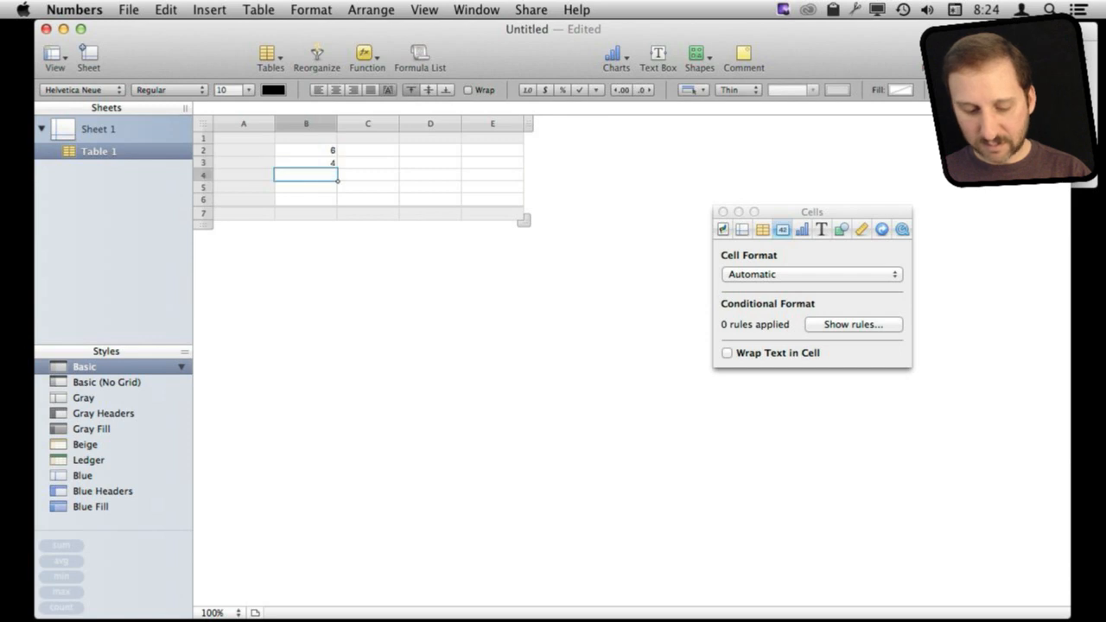
pyautogui.write('16')
pyautogui.click(306, 188)
pyautogui.write('3')
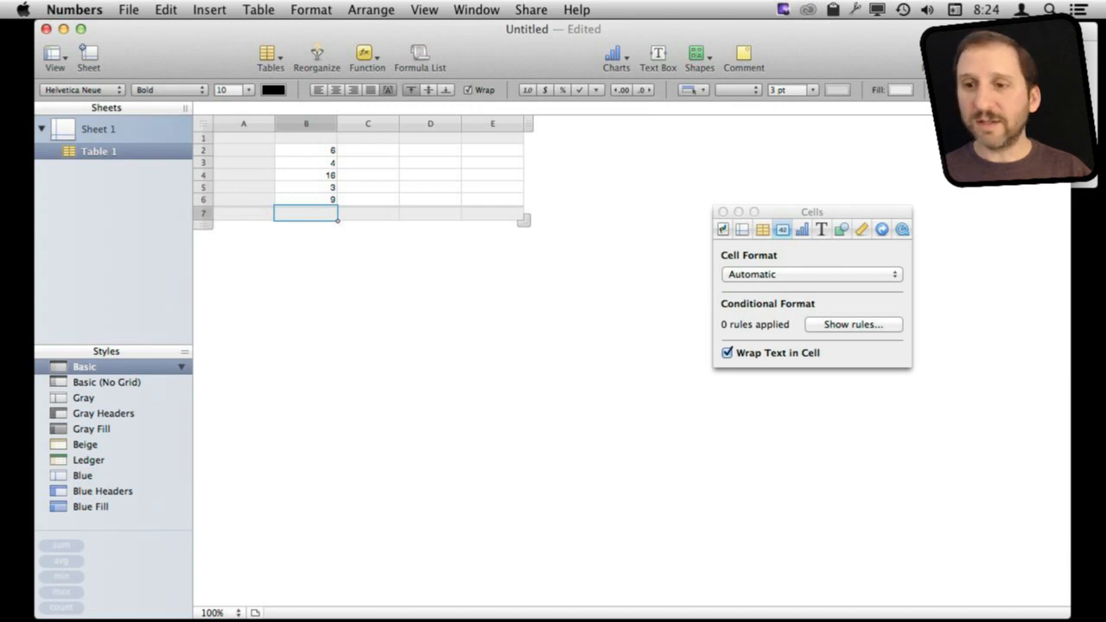
pyautogui.write('=sum')
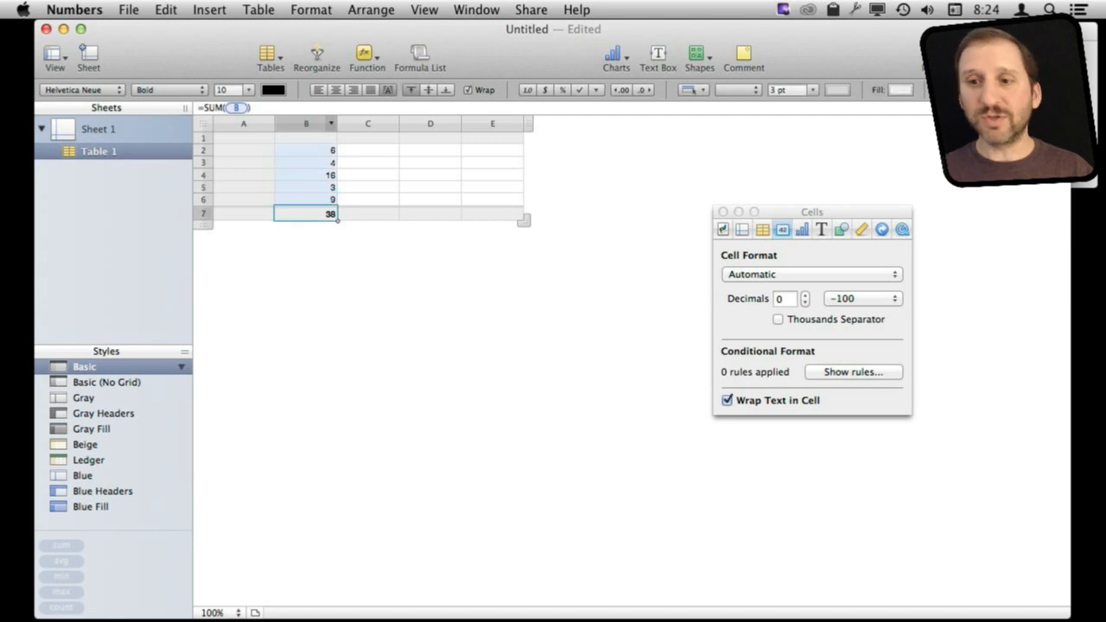
pyautogui.click(306, 199)
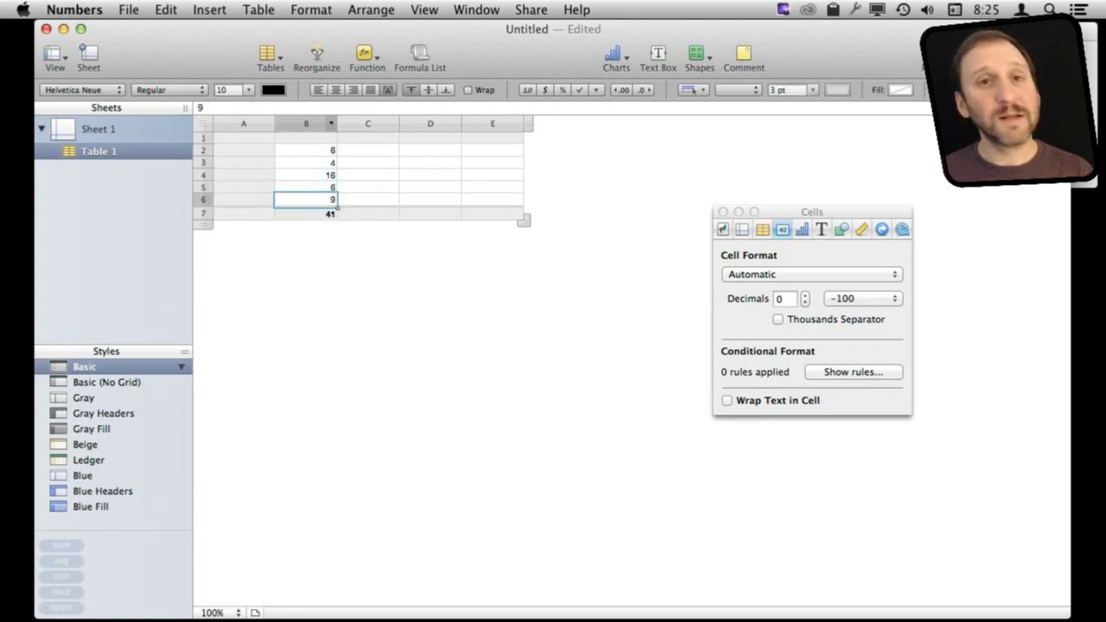
# Step: Enter =B2/B7 in C2 and format it as a whole-number percentage, 15%
pyautogui.click(306, 150)
pyautogui.write('=')
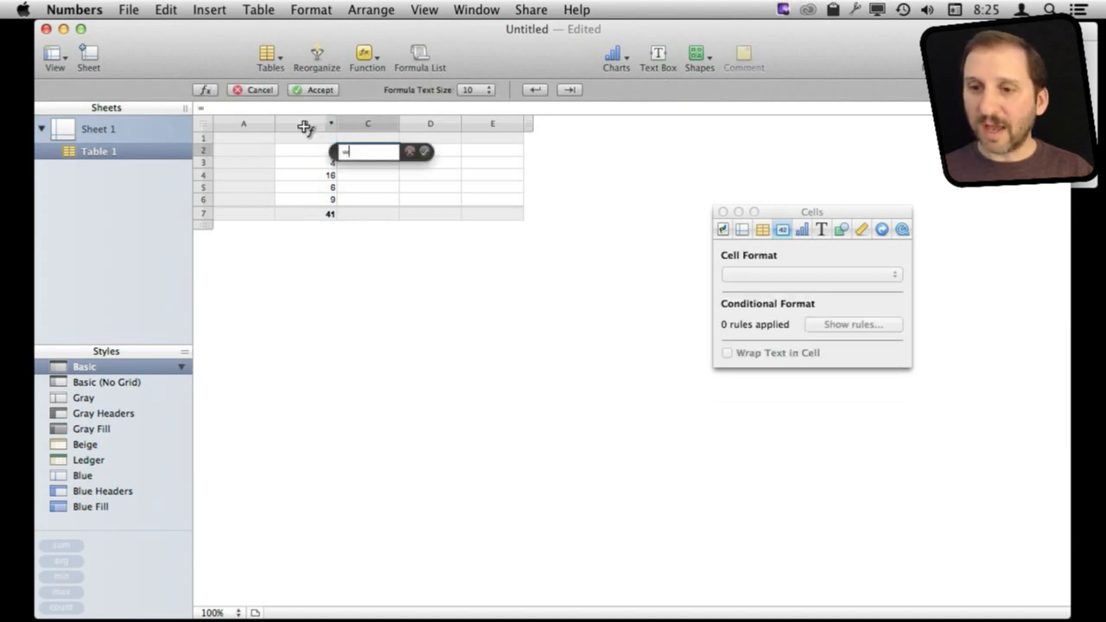
pyautogui.click(306, 152)
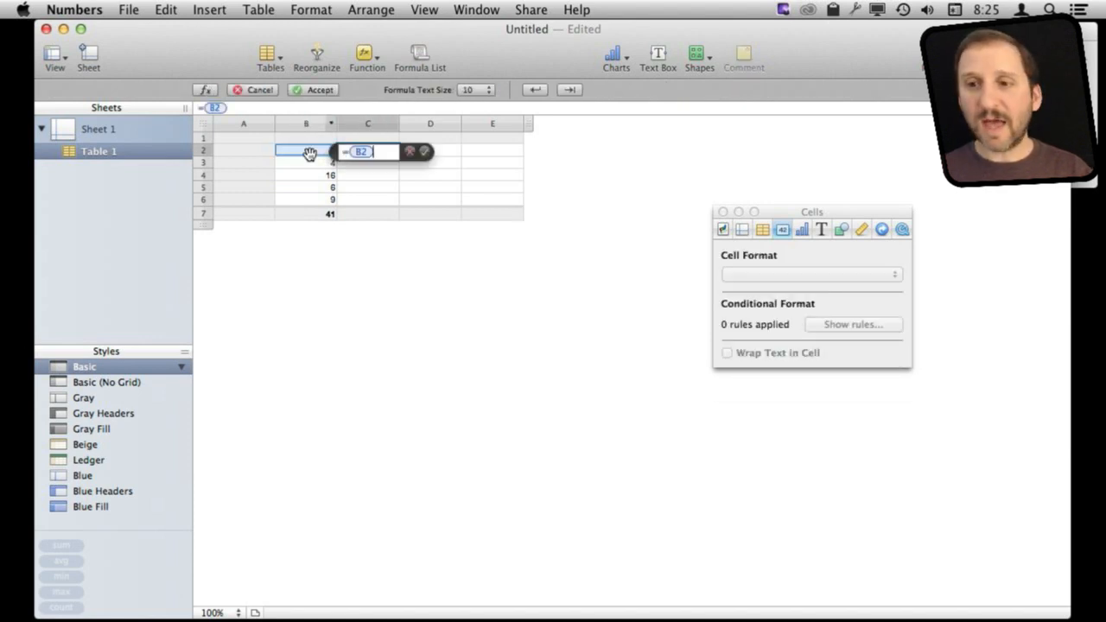
pyautogui.moveTo(307, 217)
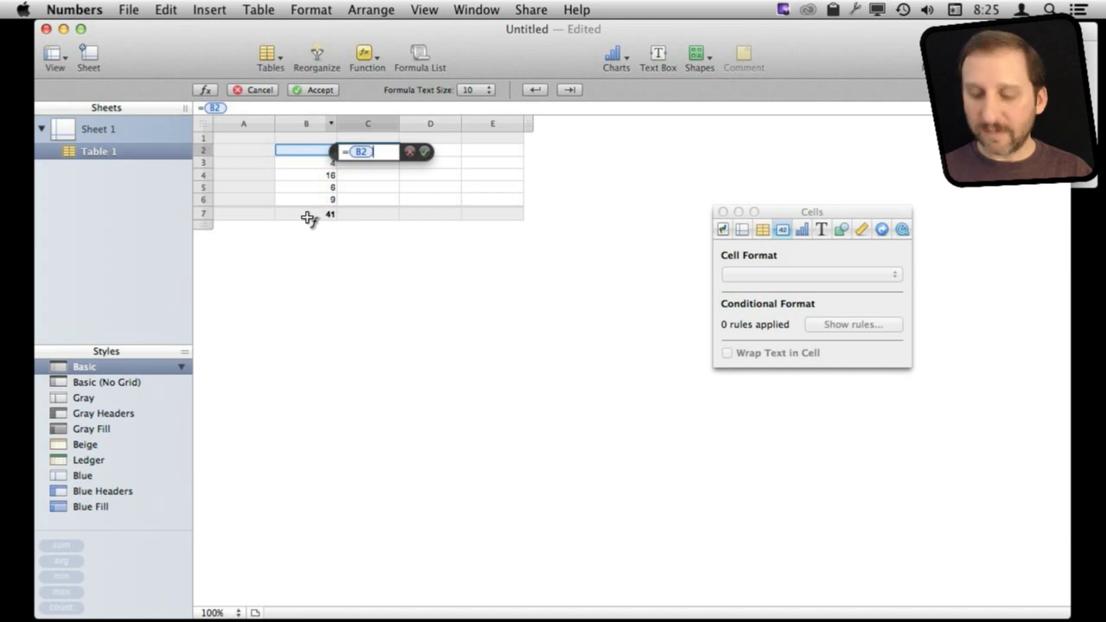
pyautogui.write('/B7')
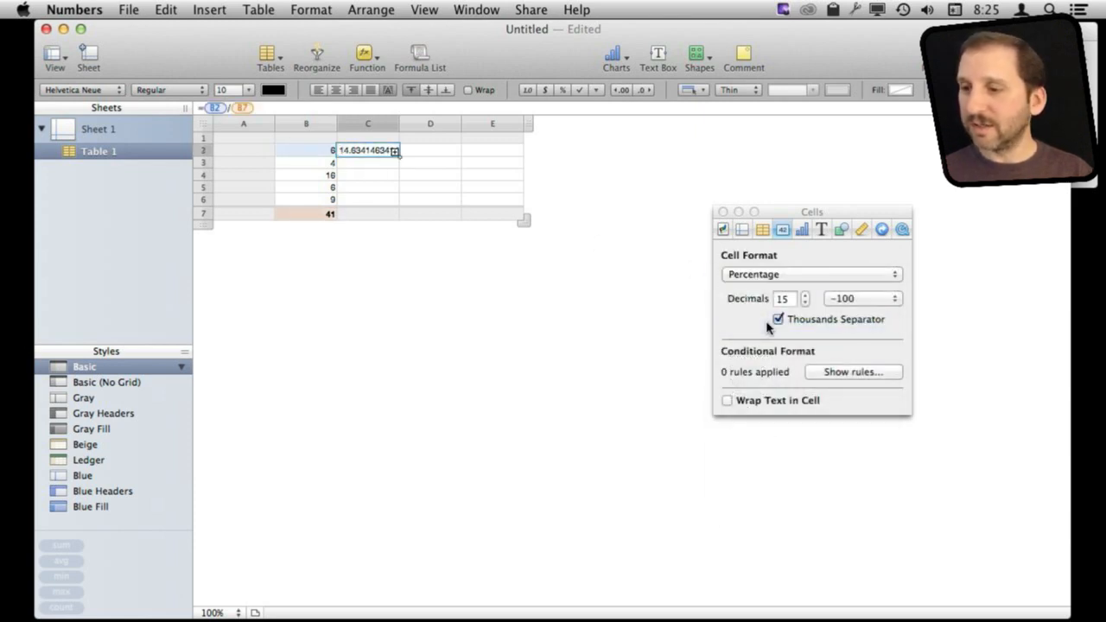
pyautogui.click(785, 299)
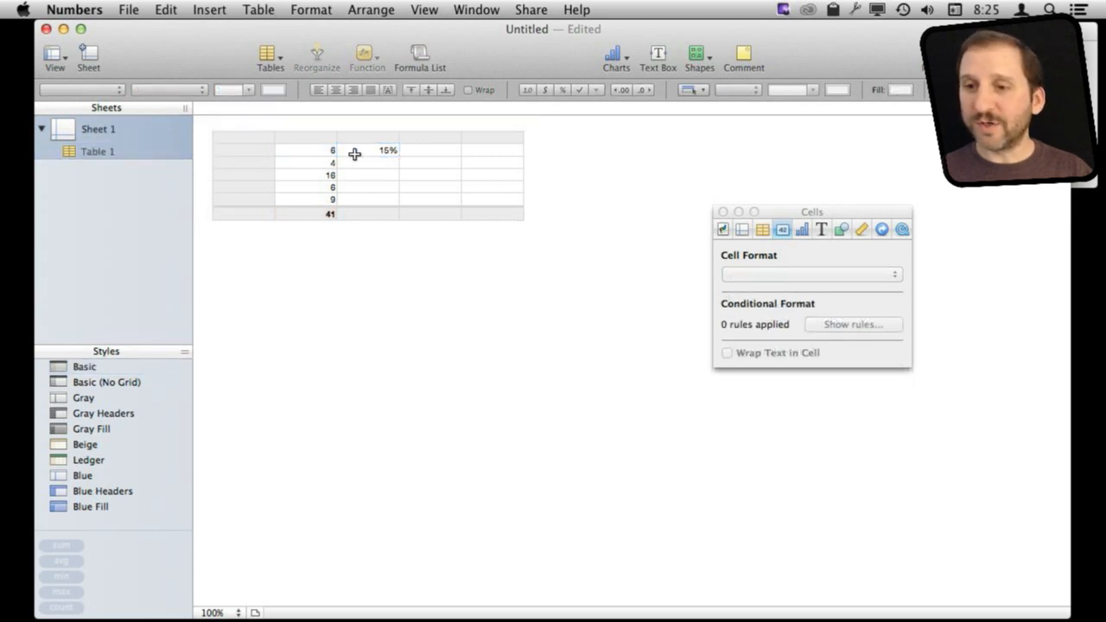
# Step: Replace C2's B7 reference with SUM(B), still showing 15%
pyautogui.click(367, 151)
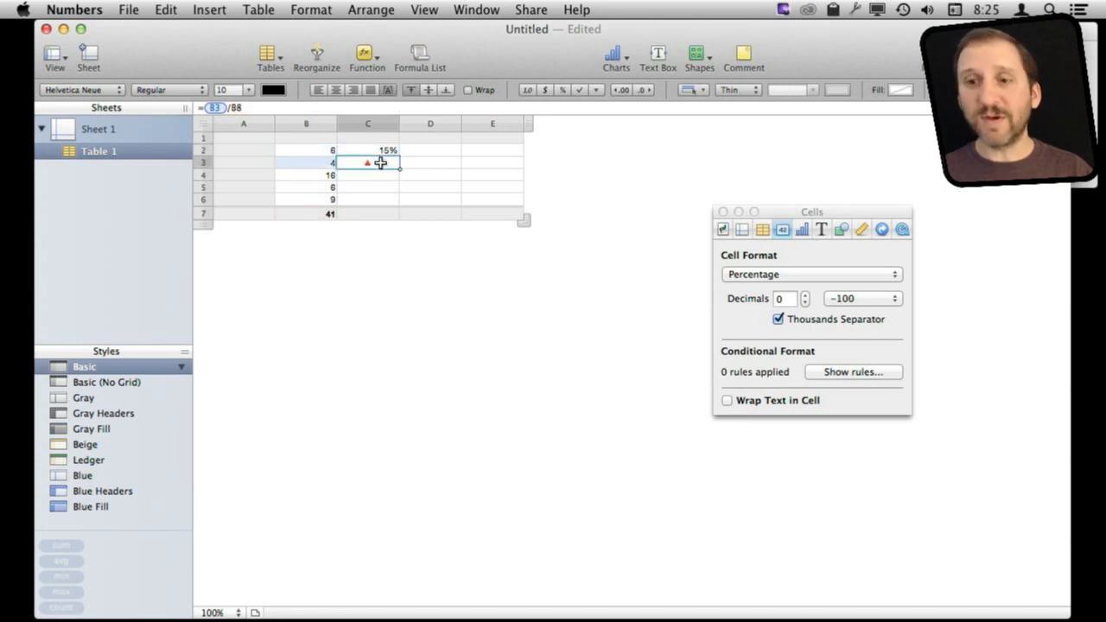
pyautogui.moveTo(314, 233)
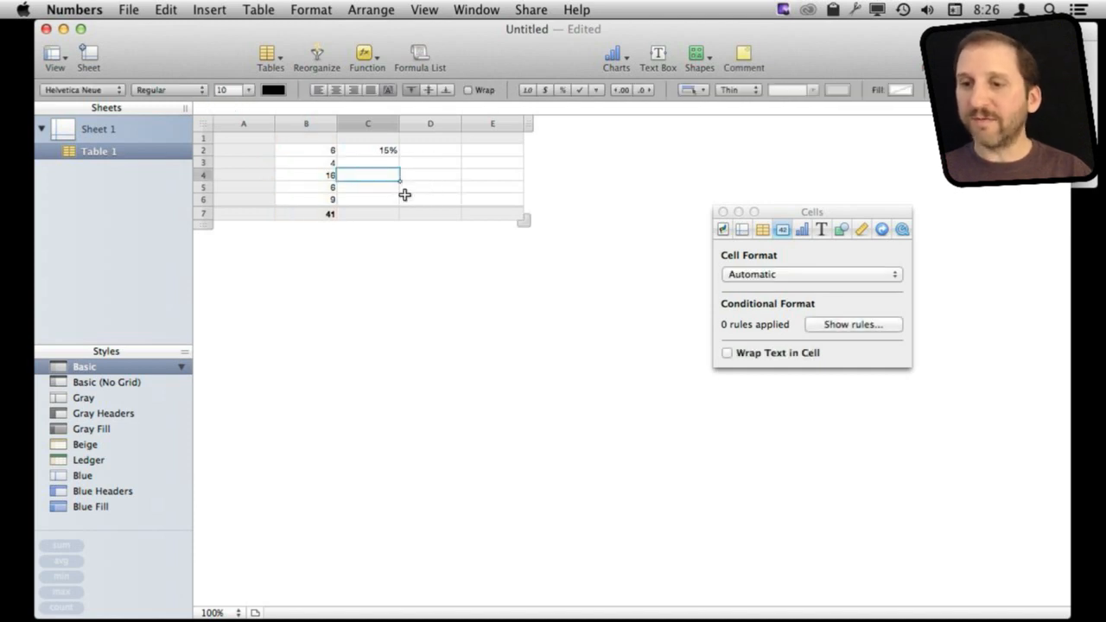
pyautogui.click(367, 150)
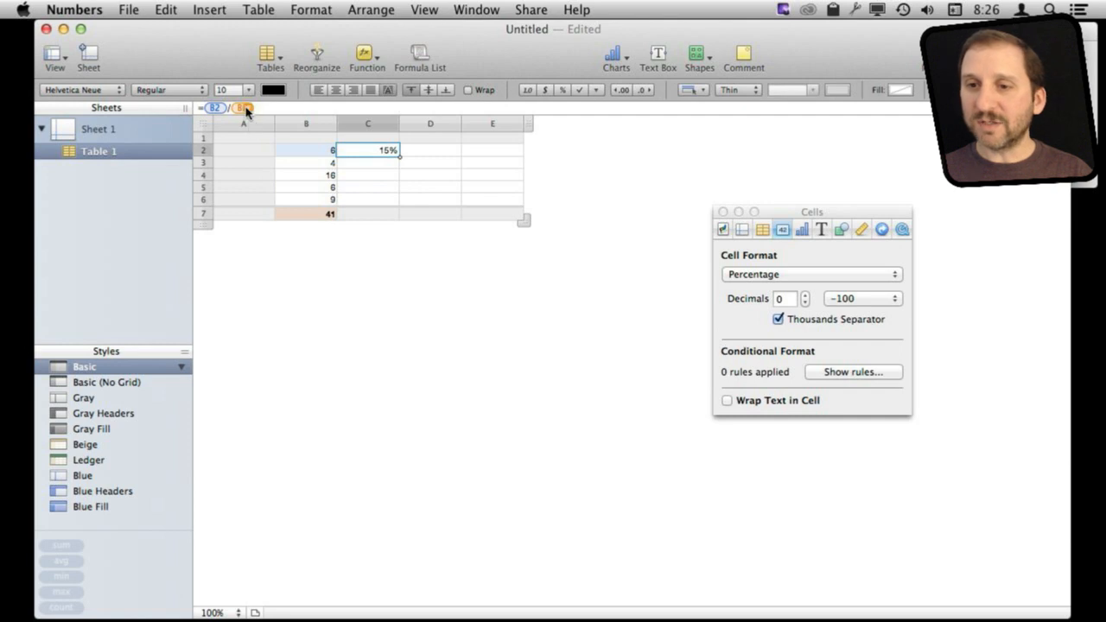
pyautogui.click(243, 111)
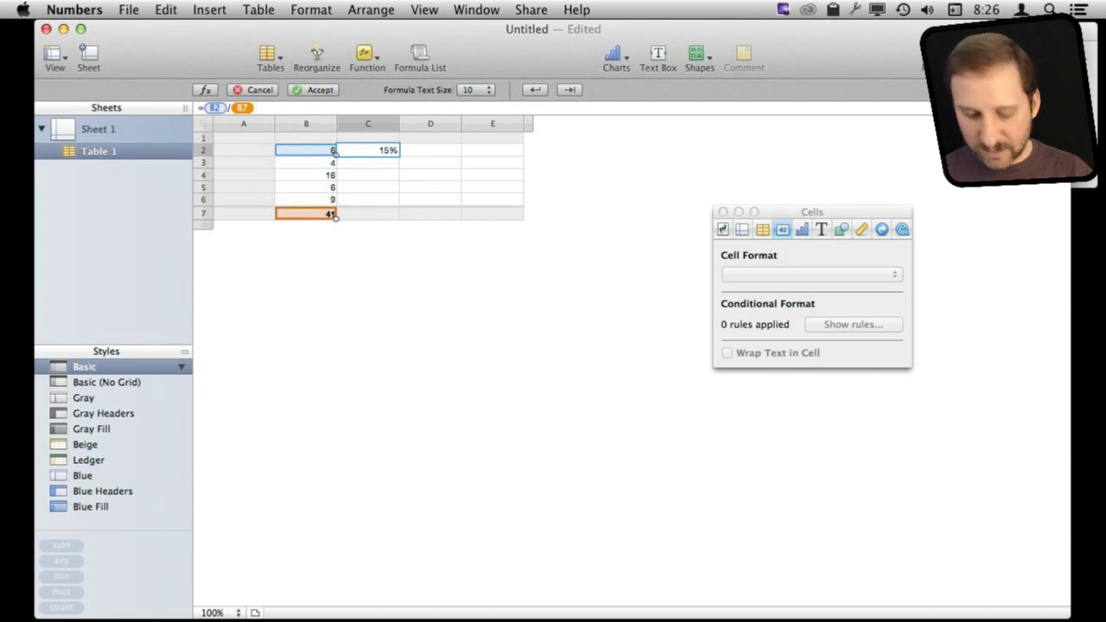
pyautogui.write('SUM(B')
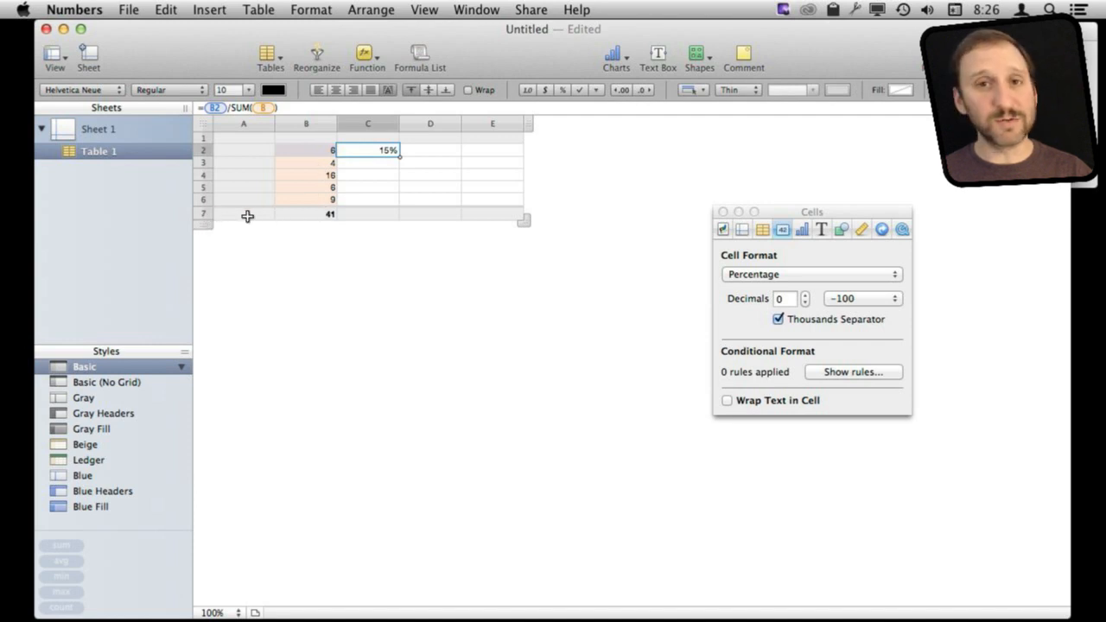
pyautogui.moveTo(356, 182)
pyautogui.write('=B2/')
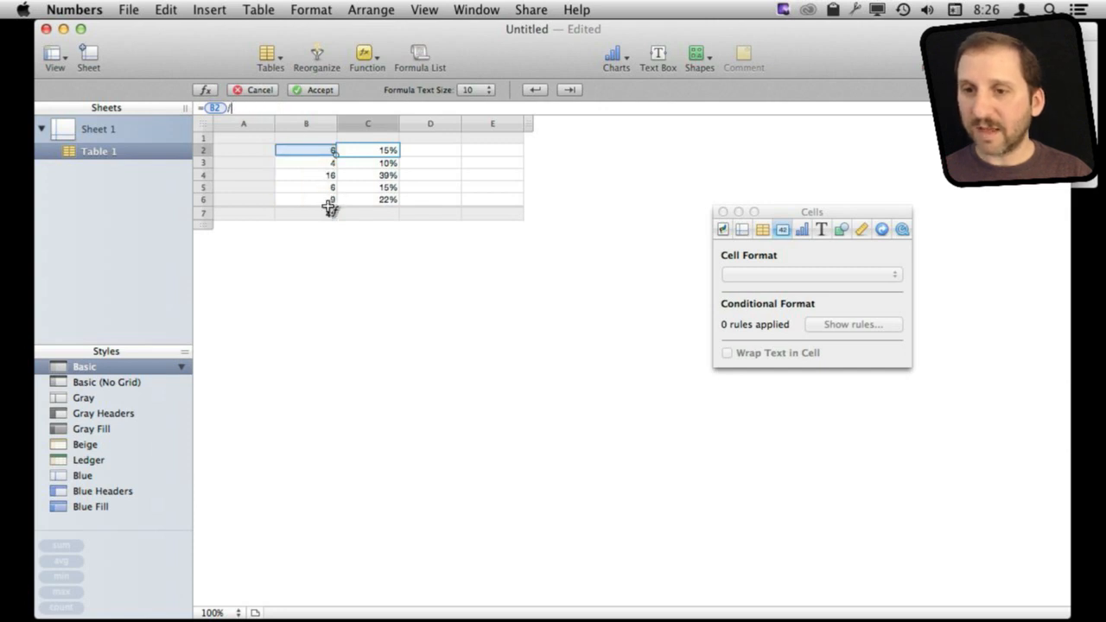
# Step: Make C2 divide by an absolute B7 and fill down: 15%, 10%, 39%, 15%, 22%
pyautogui.click(306, 214)
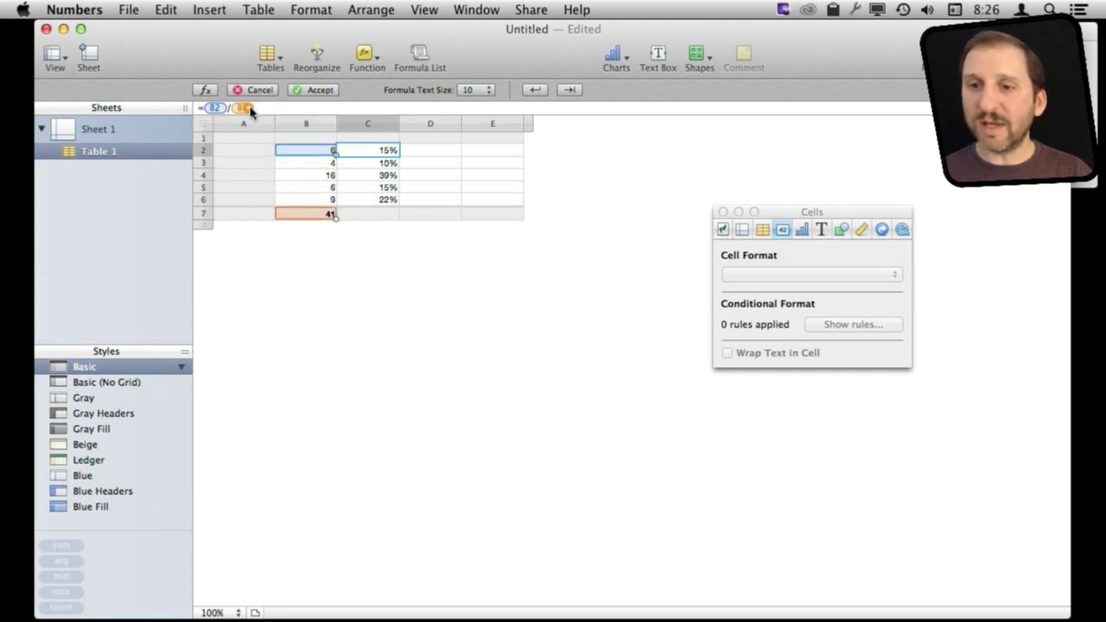
pyautogui.click(250, 108)
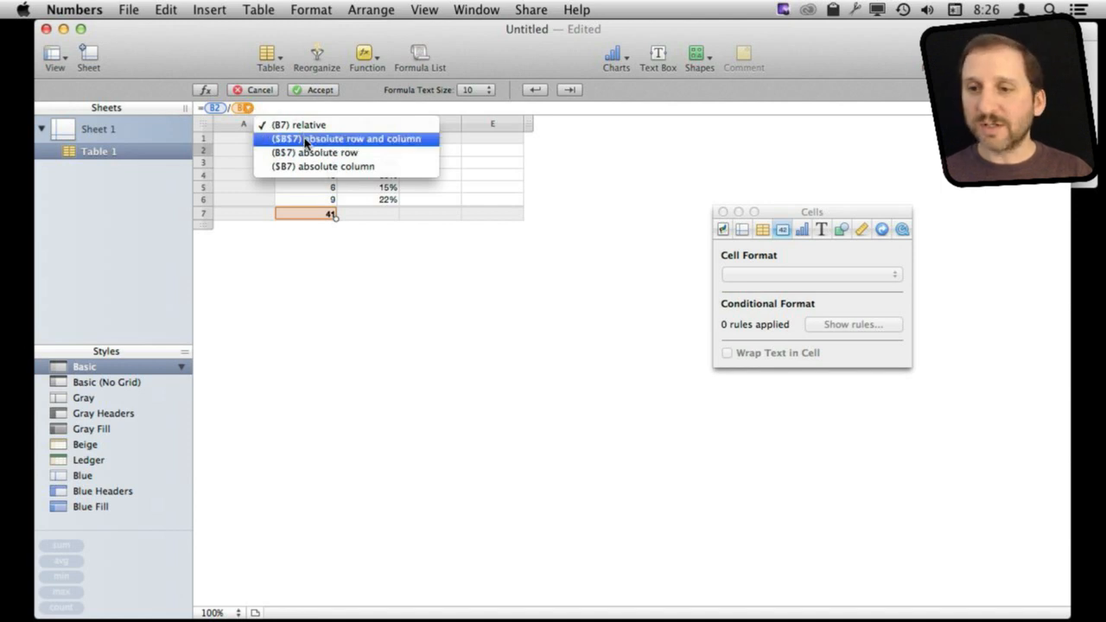
pyautogui.moveTo(324, 166)
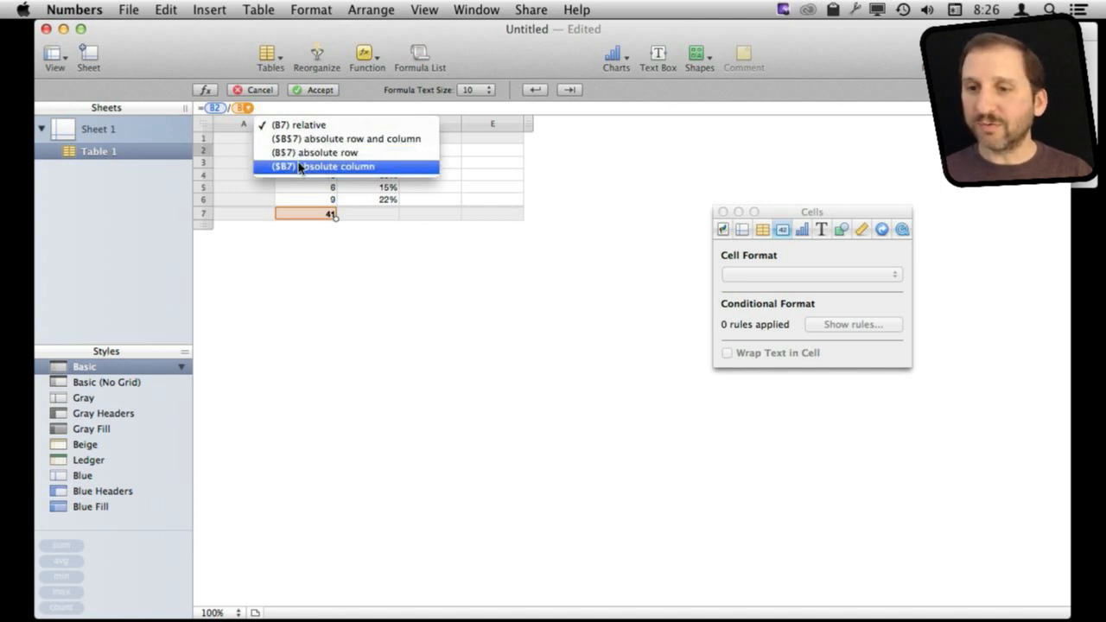
pyautogui.click(315, 152)
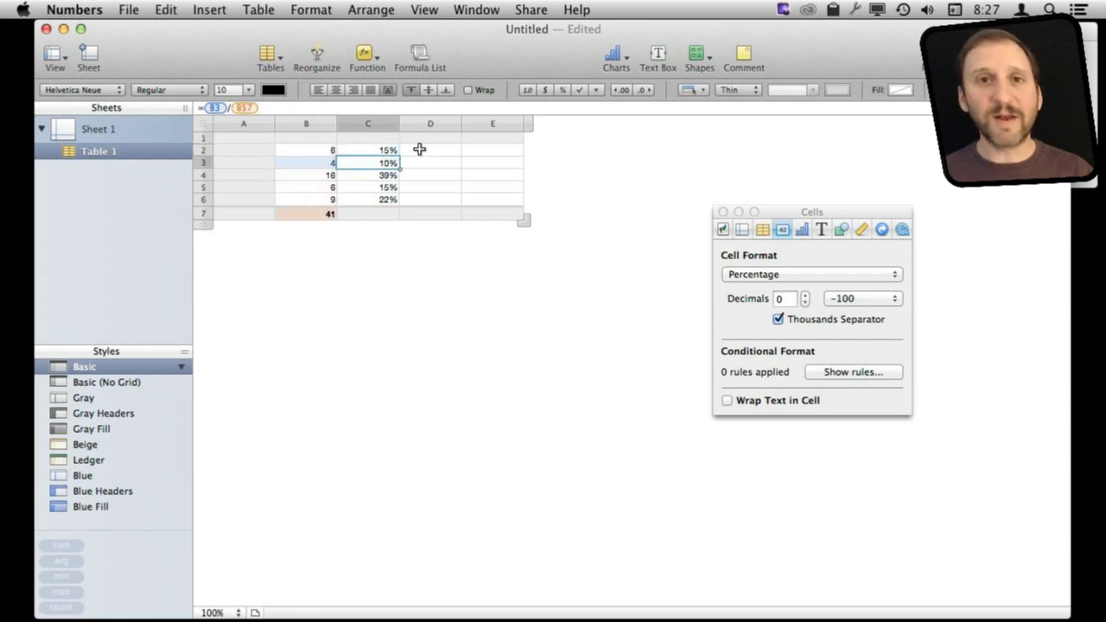
pyautogui.click(367, 175)
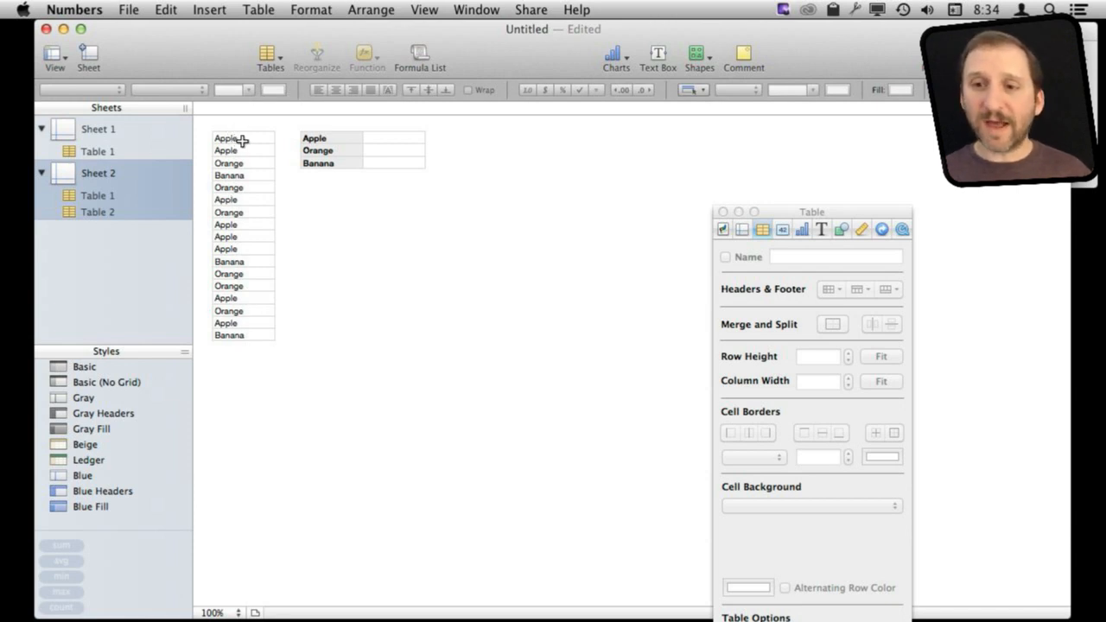
pyautogui.moveTo(244, 200)
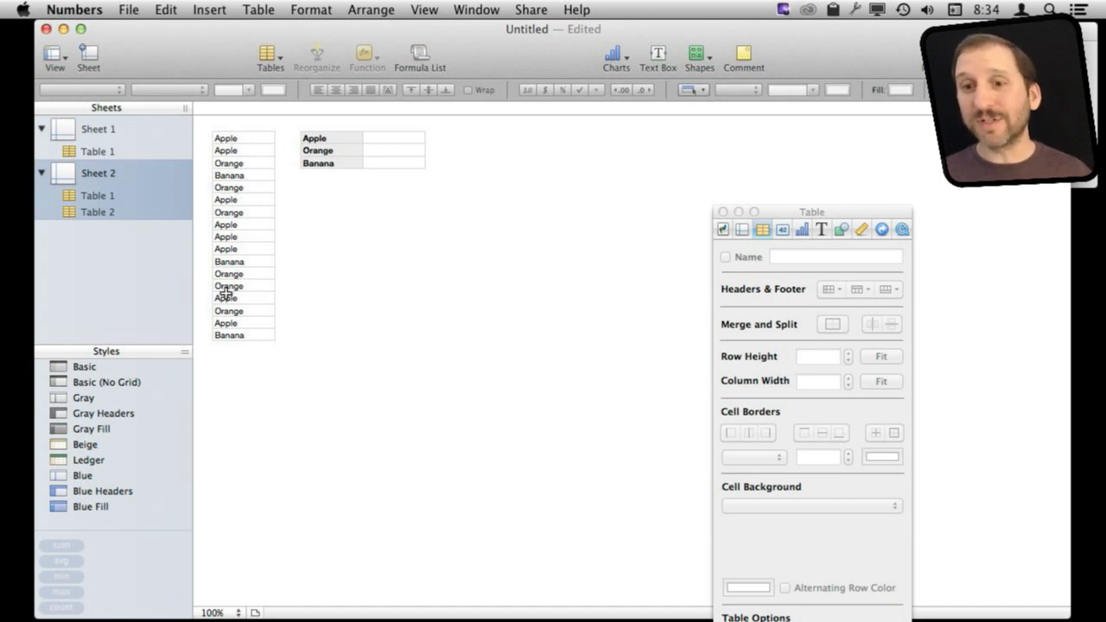
pyautogui.moveTo(353, 180)
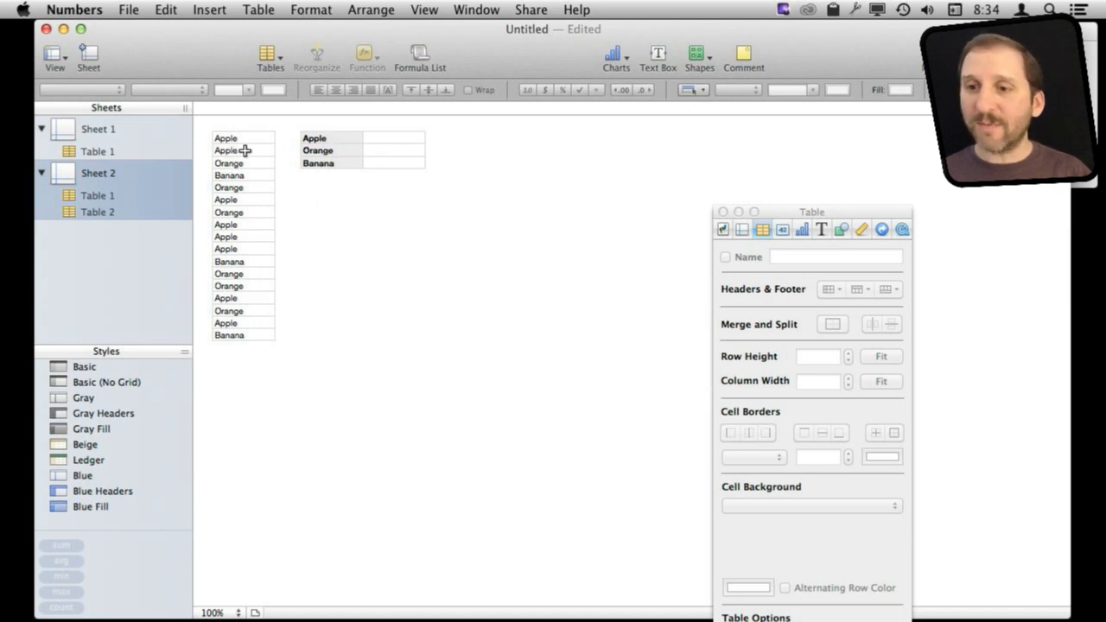
pyautogui.moveTo(394, 142)
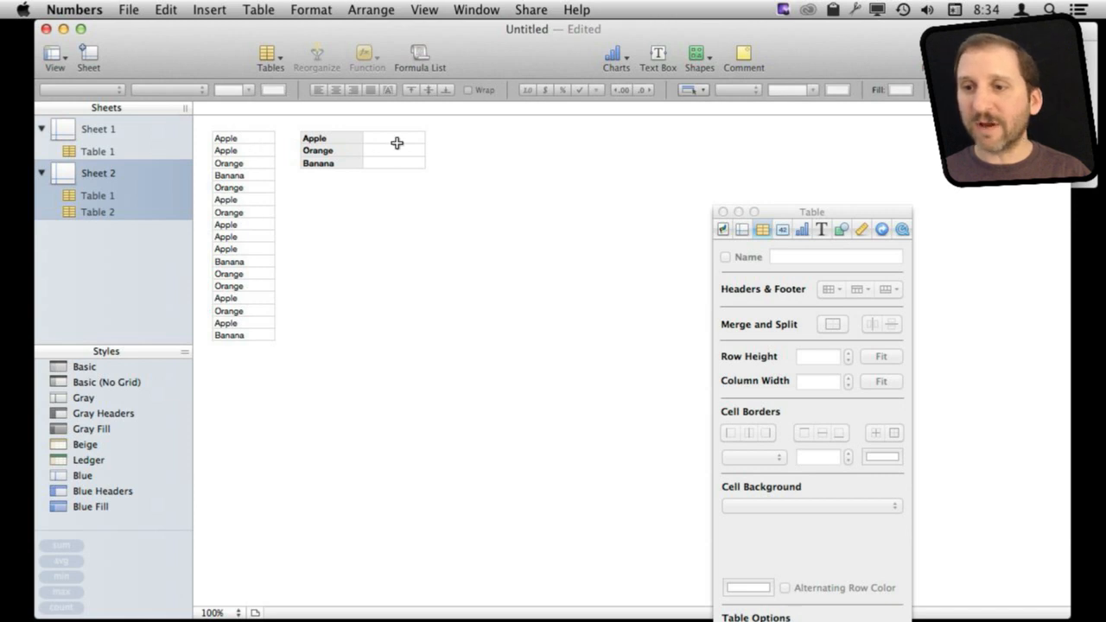
# Step: Enter =COUNTIF(Table 1::A1:A17, A1) beside Apple, returning 8
pyautogui.click(395, 138)
pyautogui.write('=')
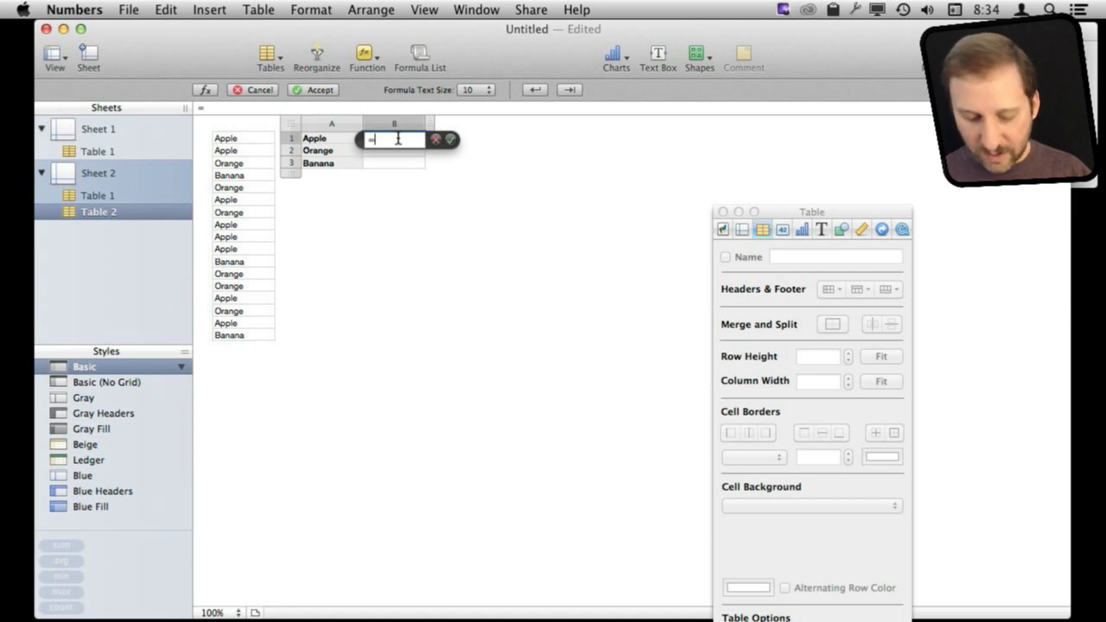
pyautogui.write('COUNT')
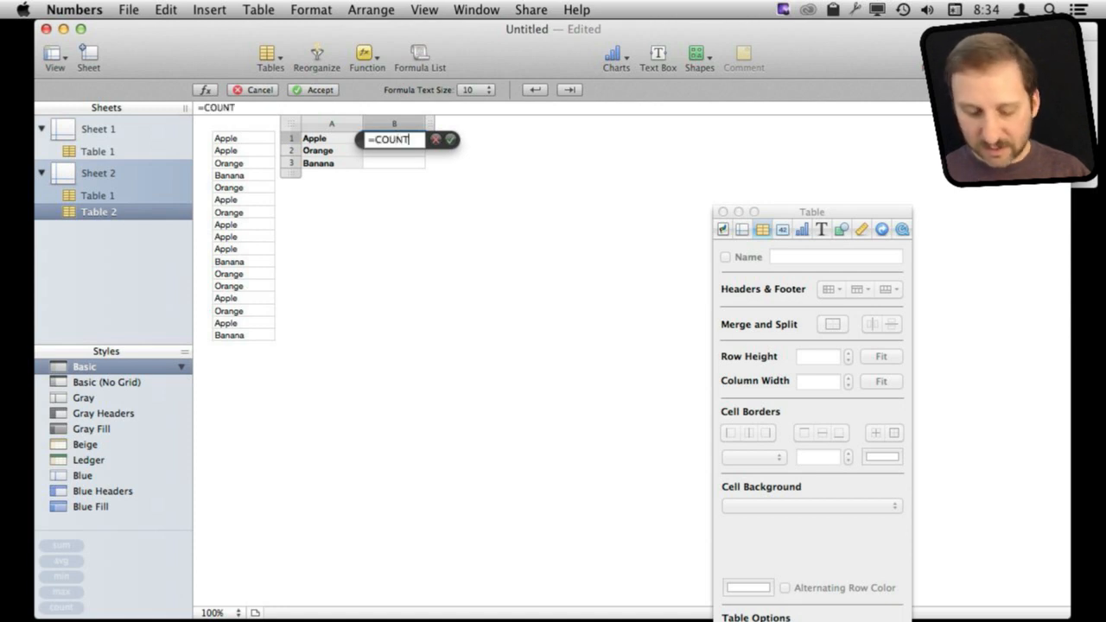
pyautogui.write('IF(')
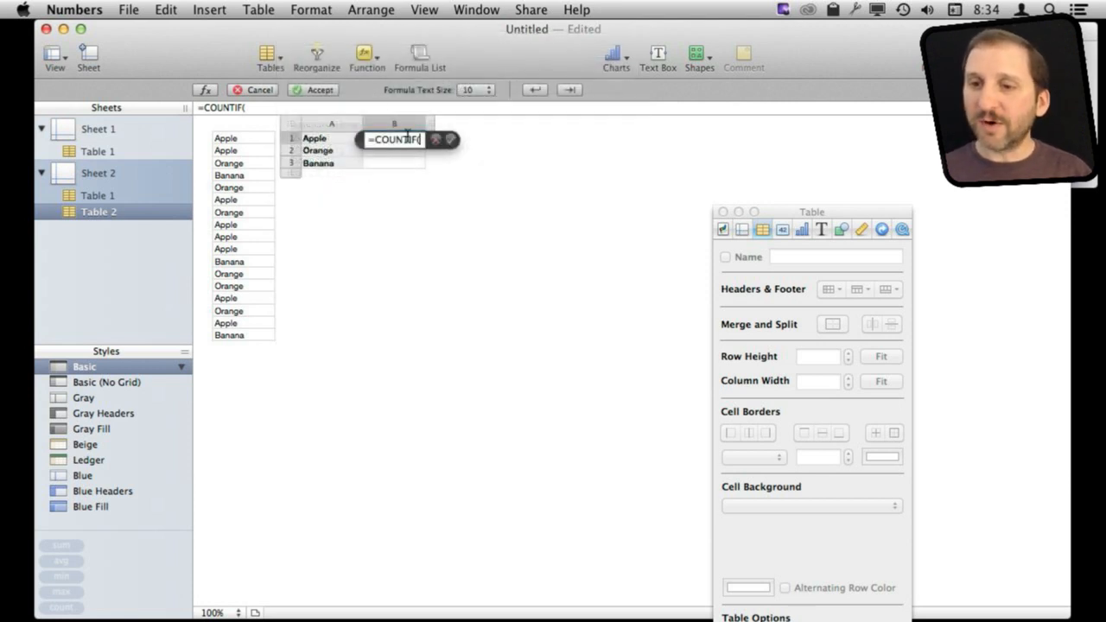
pyautogui.moveTo(242, 138); pyautogui.dragTo(242, 298)
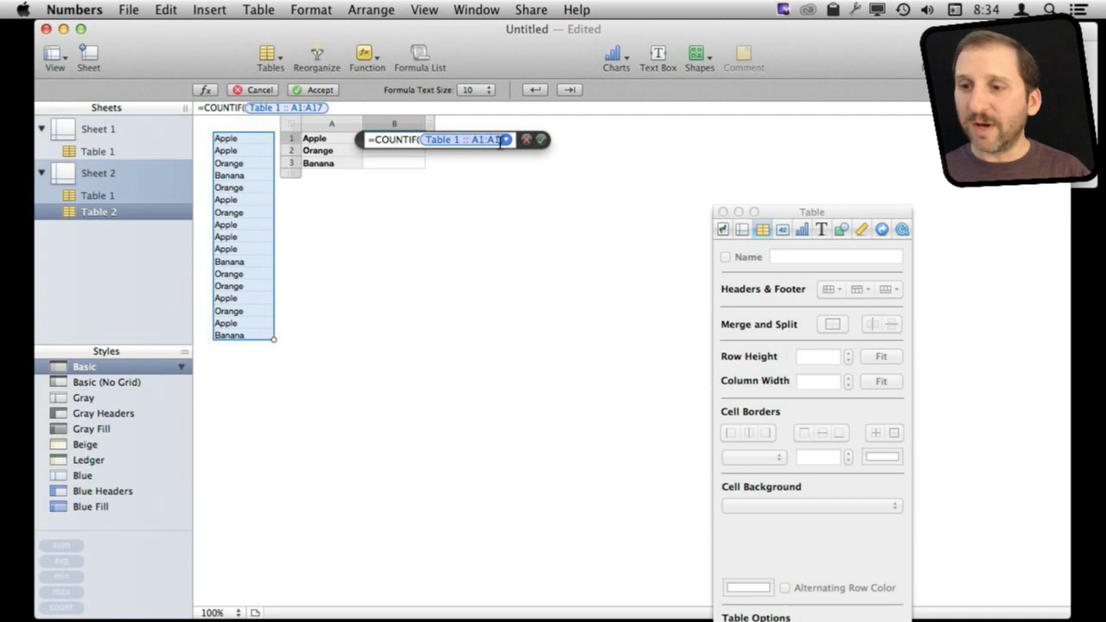
pyautogui.write(',')
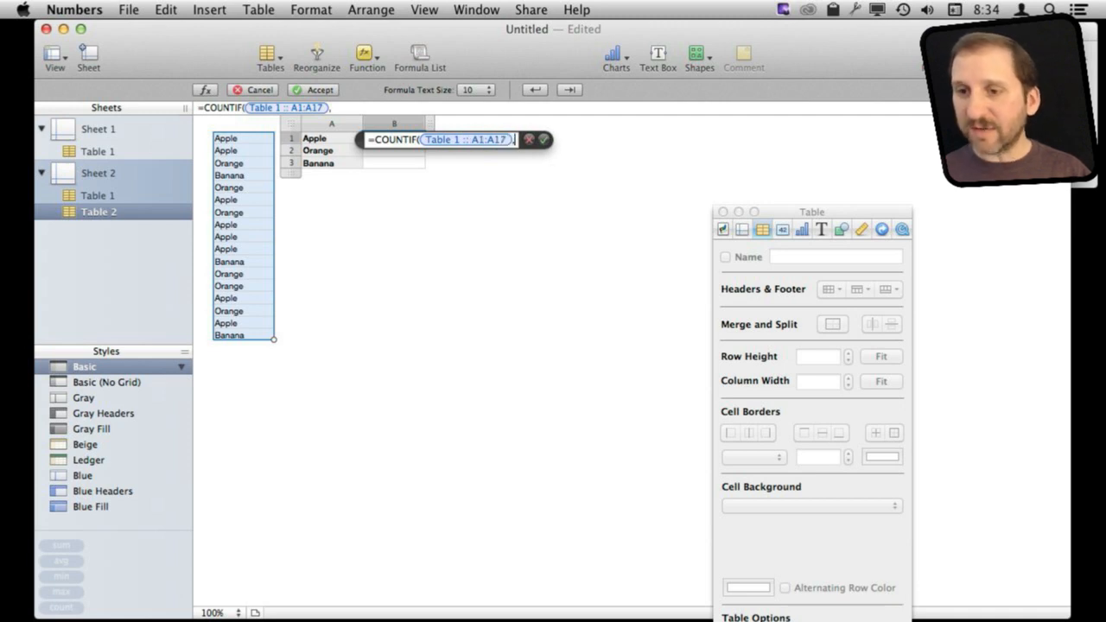
pyautogui.write('"App')
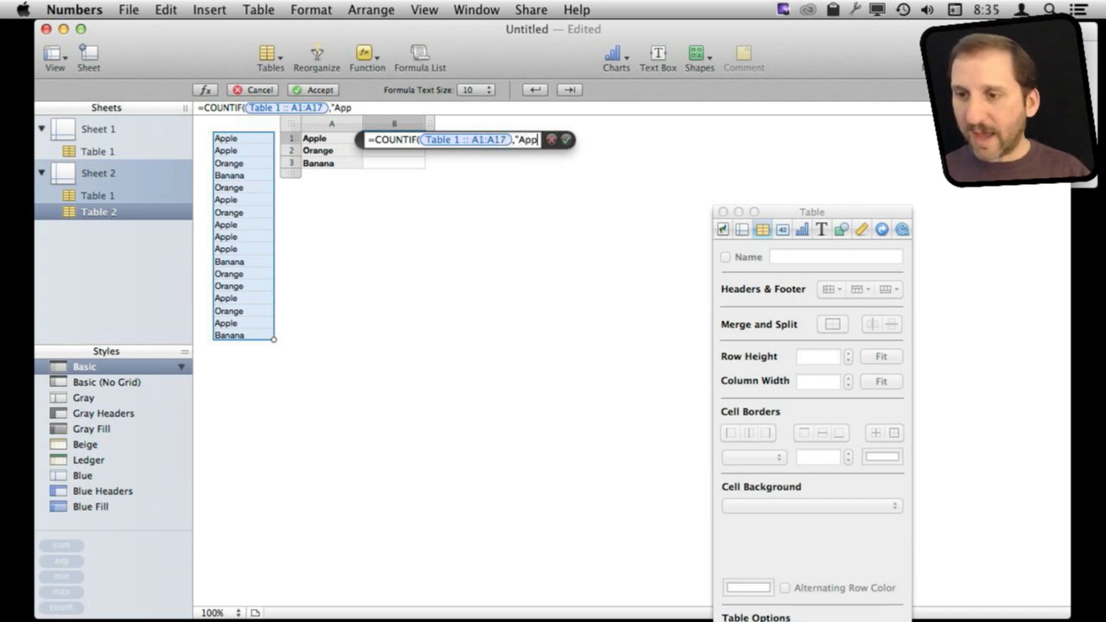
pyautogui.press('backspace')
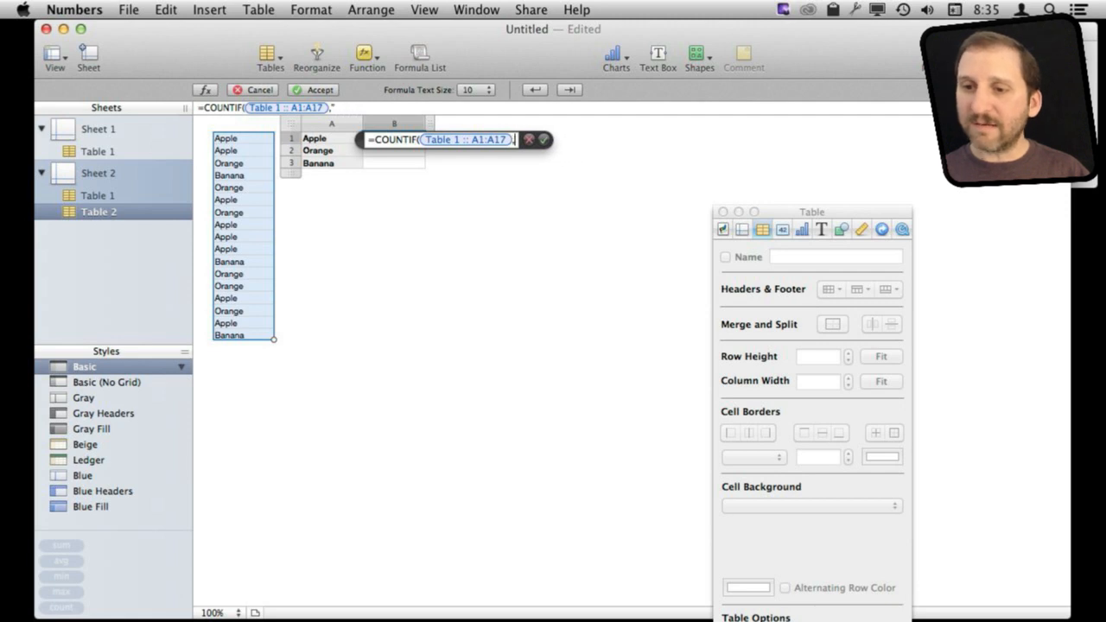
pyautogui.moveTo(318, 136)
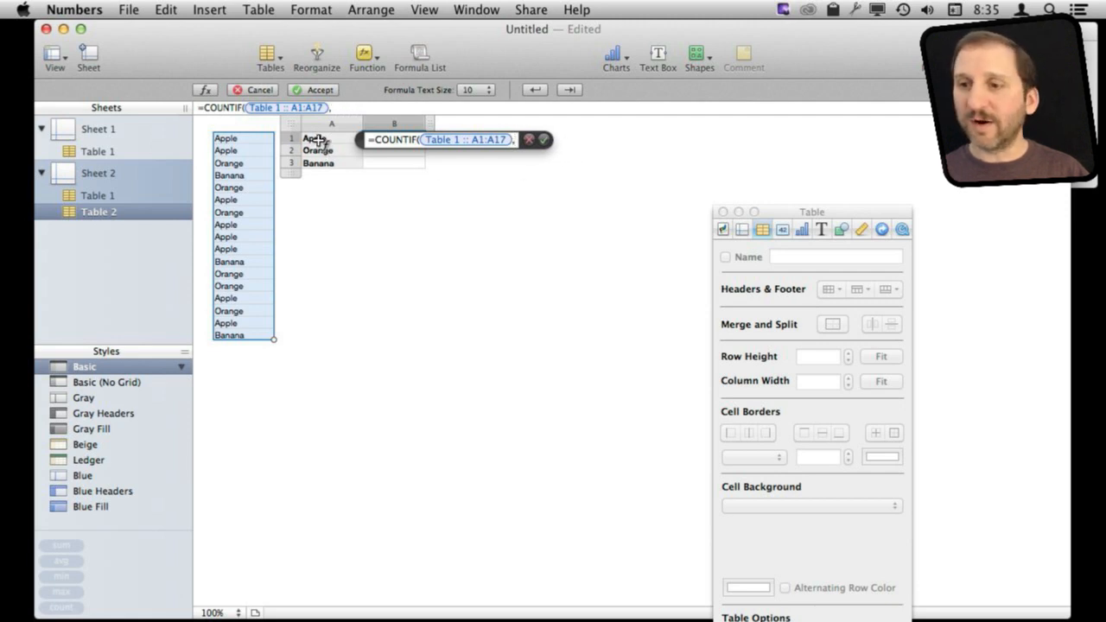
pyautogui.click(312, 137)
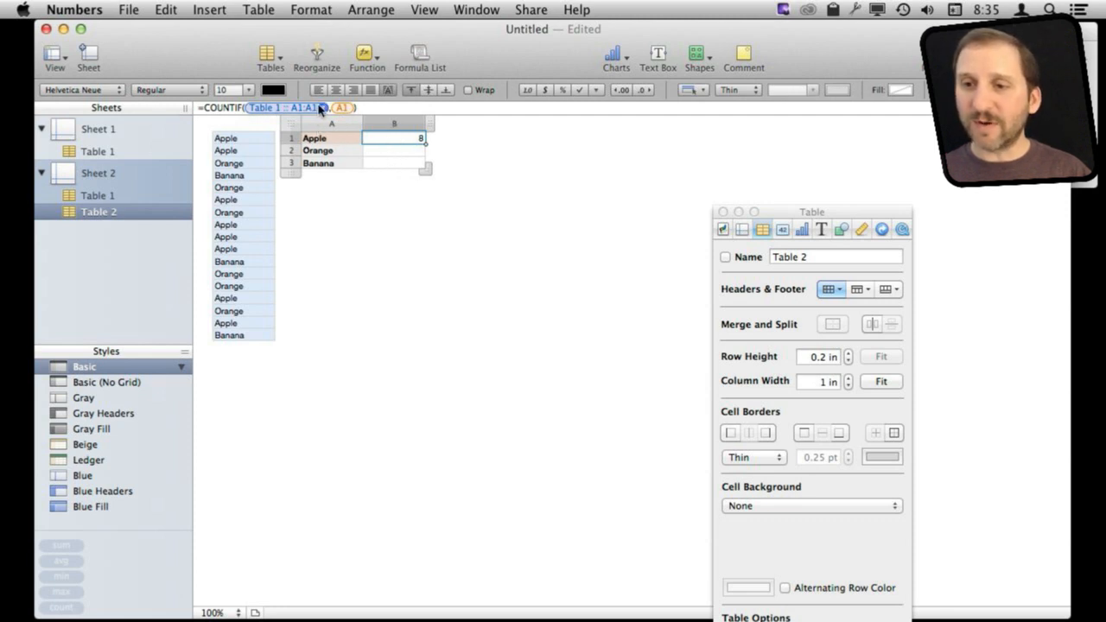
# Step: Change the Apple COUNTIF range to all of column A and fill it down so Orange shows 6
pyautogui.click(324, 108)
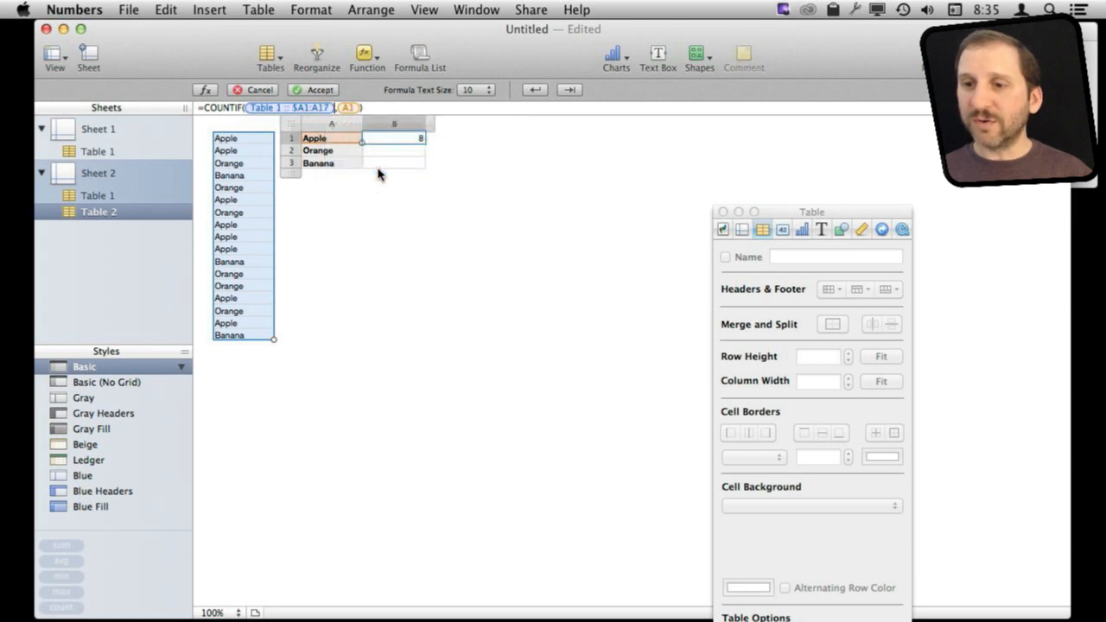
pyautogui.click(343, 107)
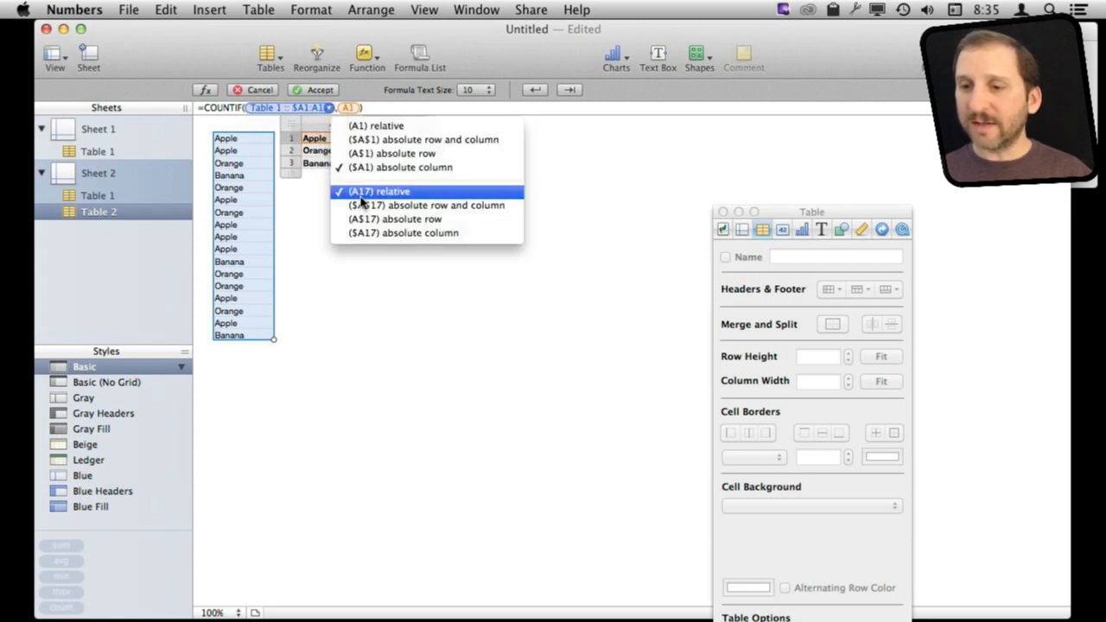
pyautogui.click(402, 191)
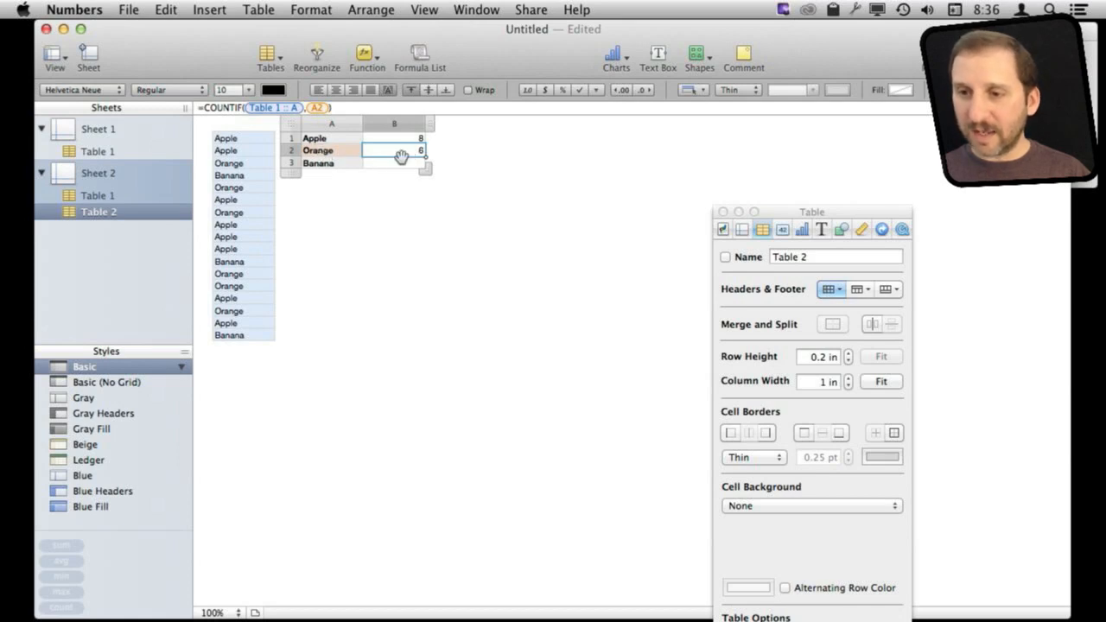
pyautogui.click(393, 163)
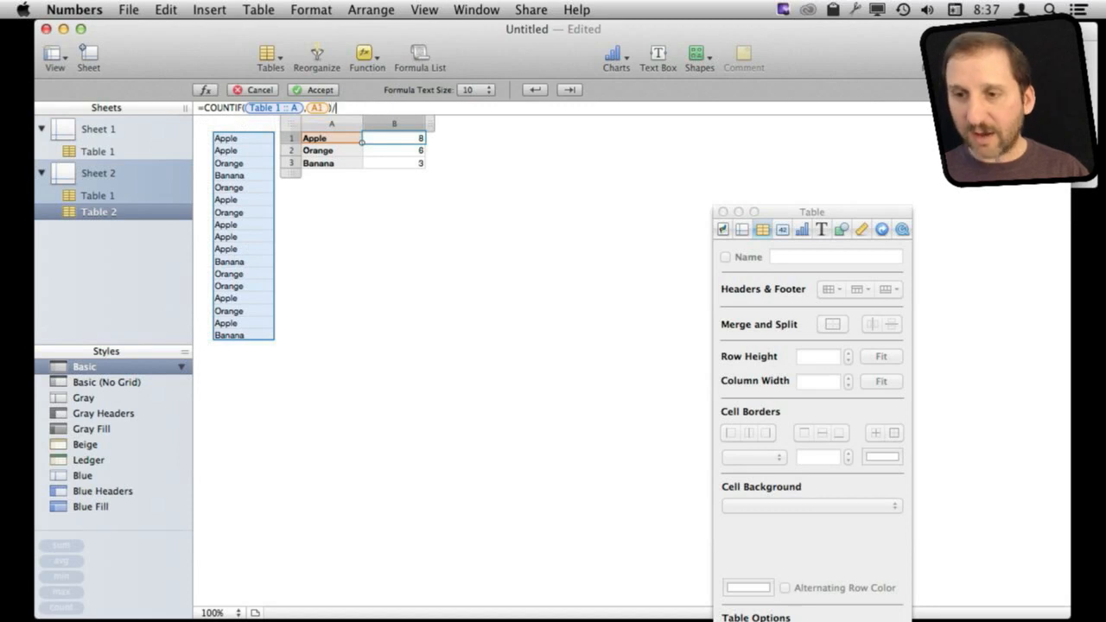
# Step: Divide Apple's COUNTIF by COUNTA of the fruit column, giving 0.4705882353
pyautogui.write('COUNTA(')
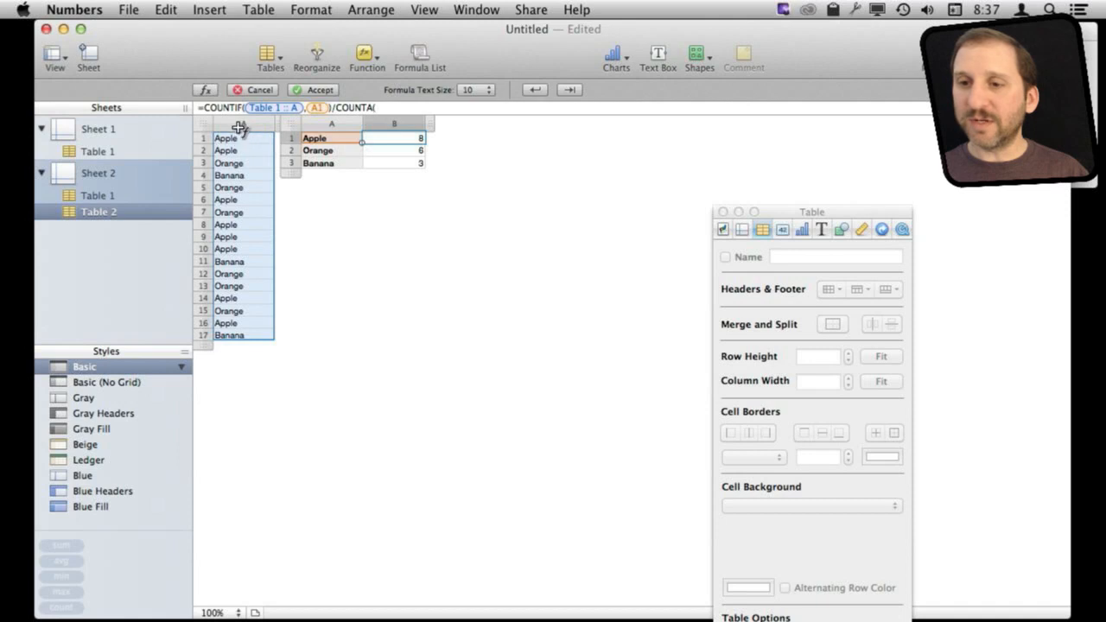
pyautogui.click(242, 124)
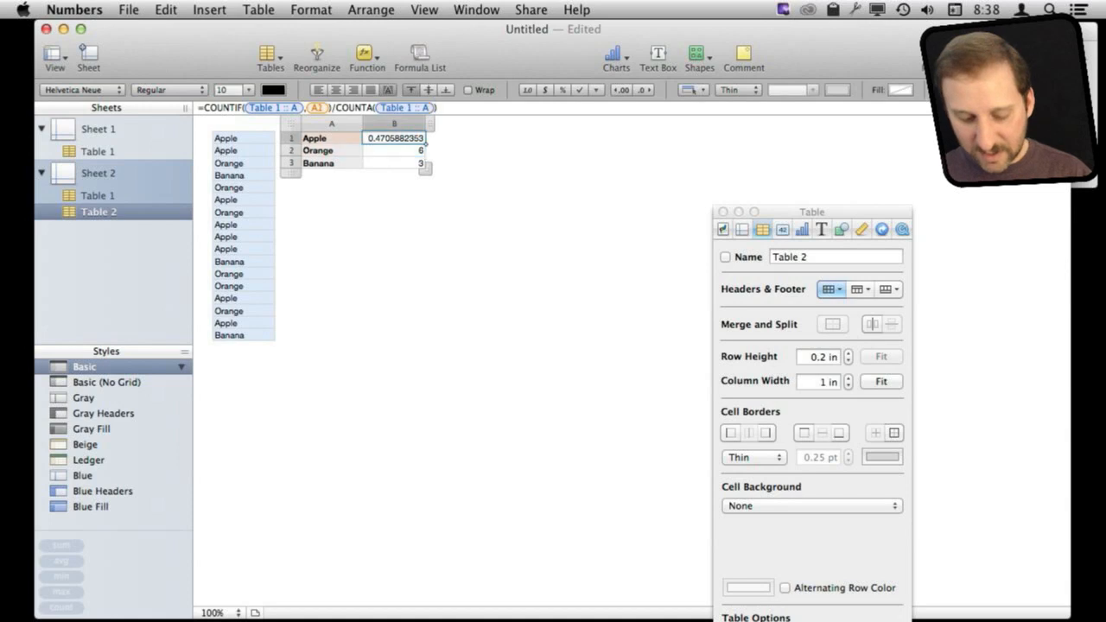
pyautogui.moveTo(582, 53)
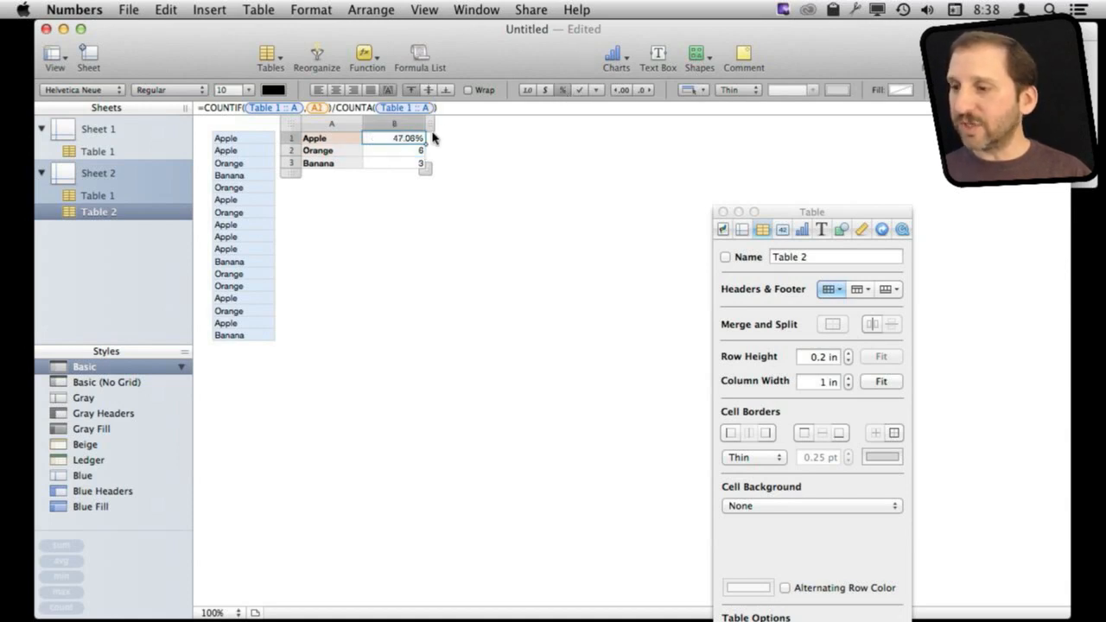
# Step: Round Apple's share to 0 decimals (47%) and fill the formula down to Orange (35%)
pyautogui.click(782, 229)
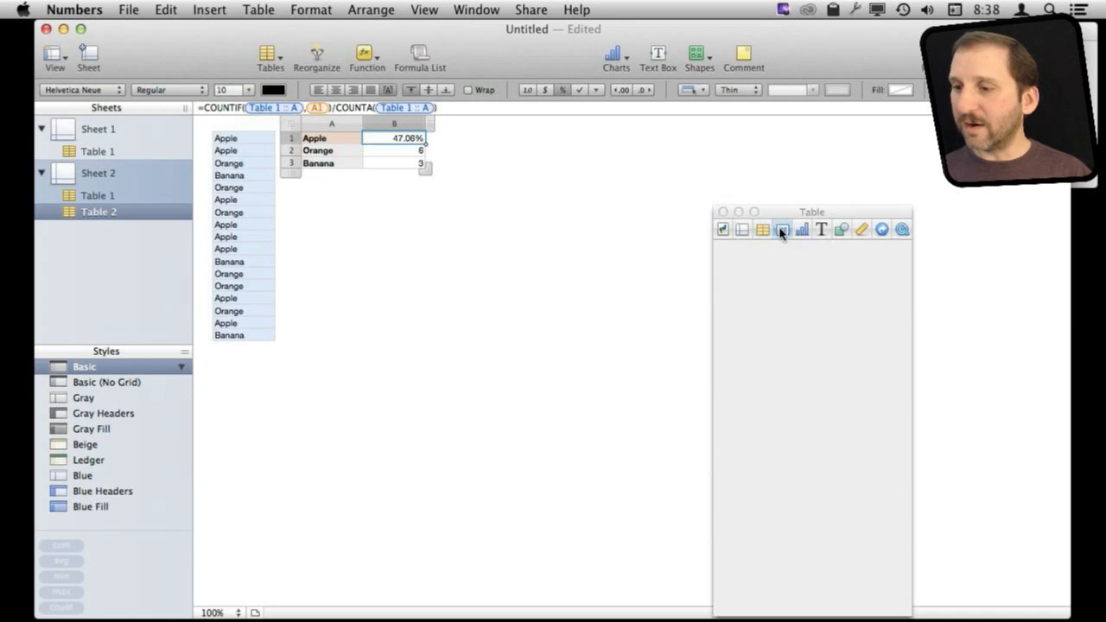
pyautogui.click(783, 229)
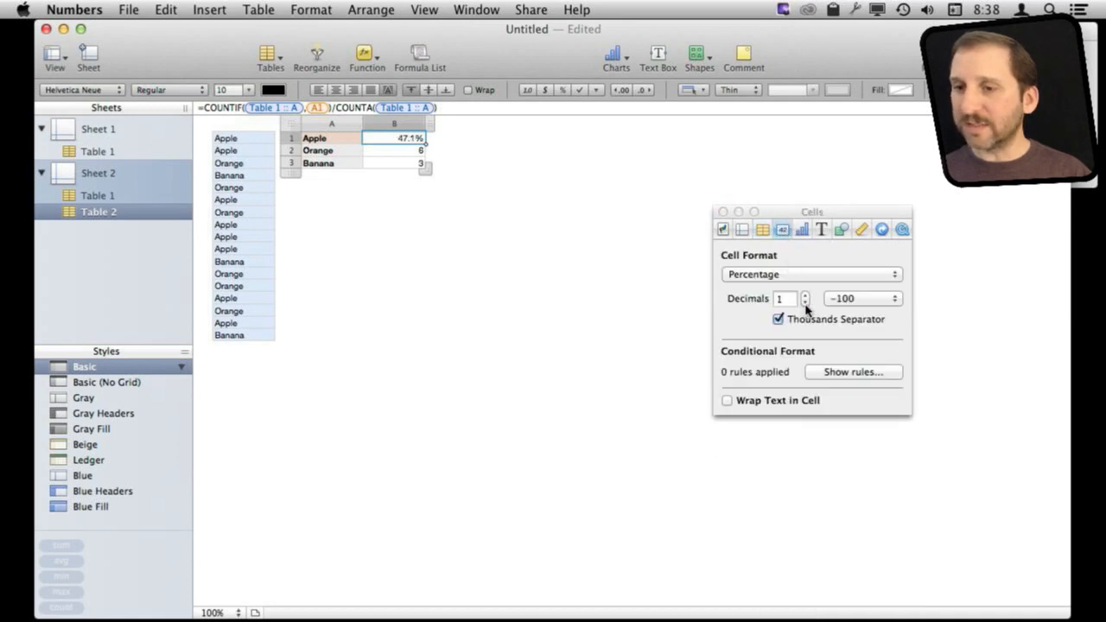
pyautogui.click(805, 302)
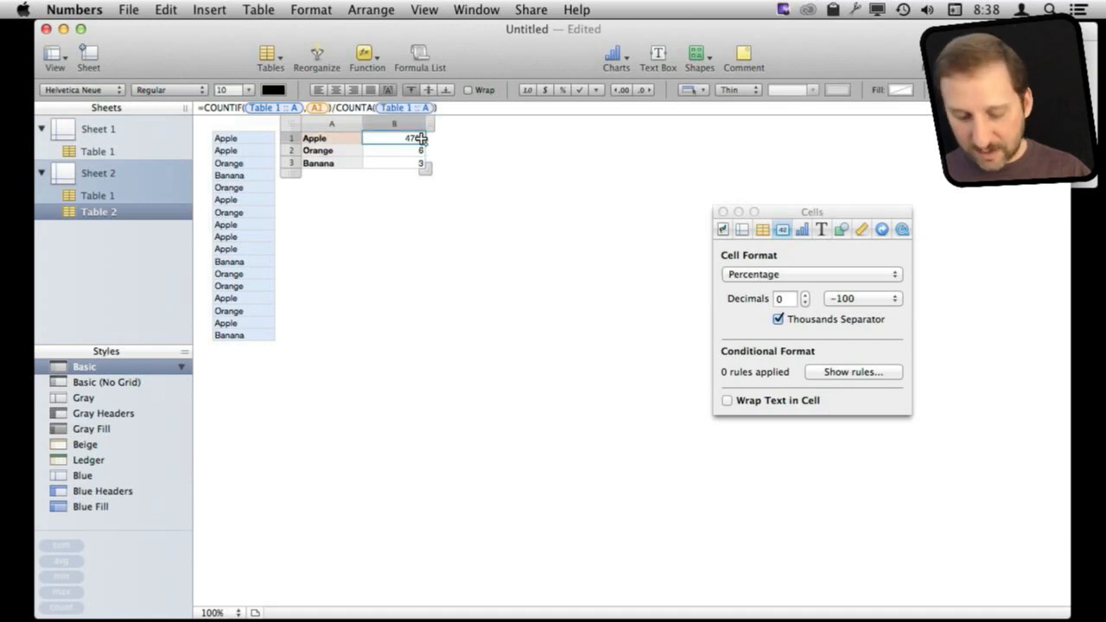
pyautogui.click(394, 149)
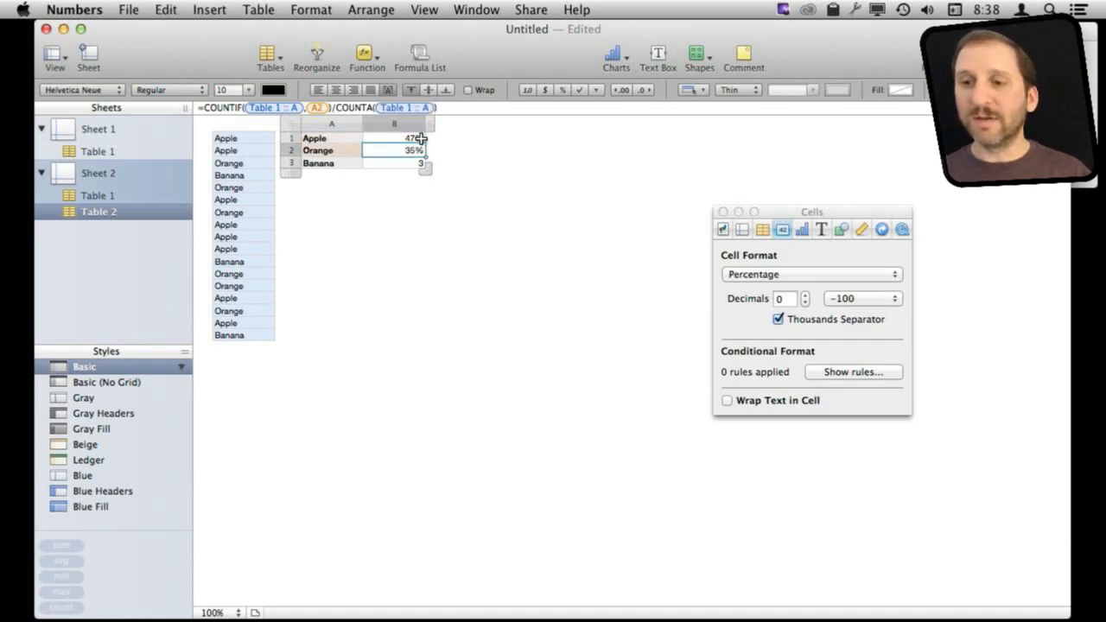